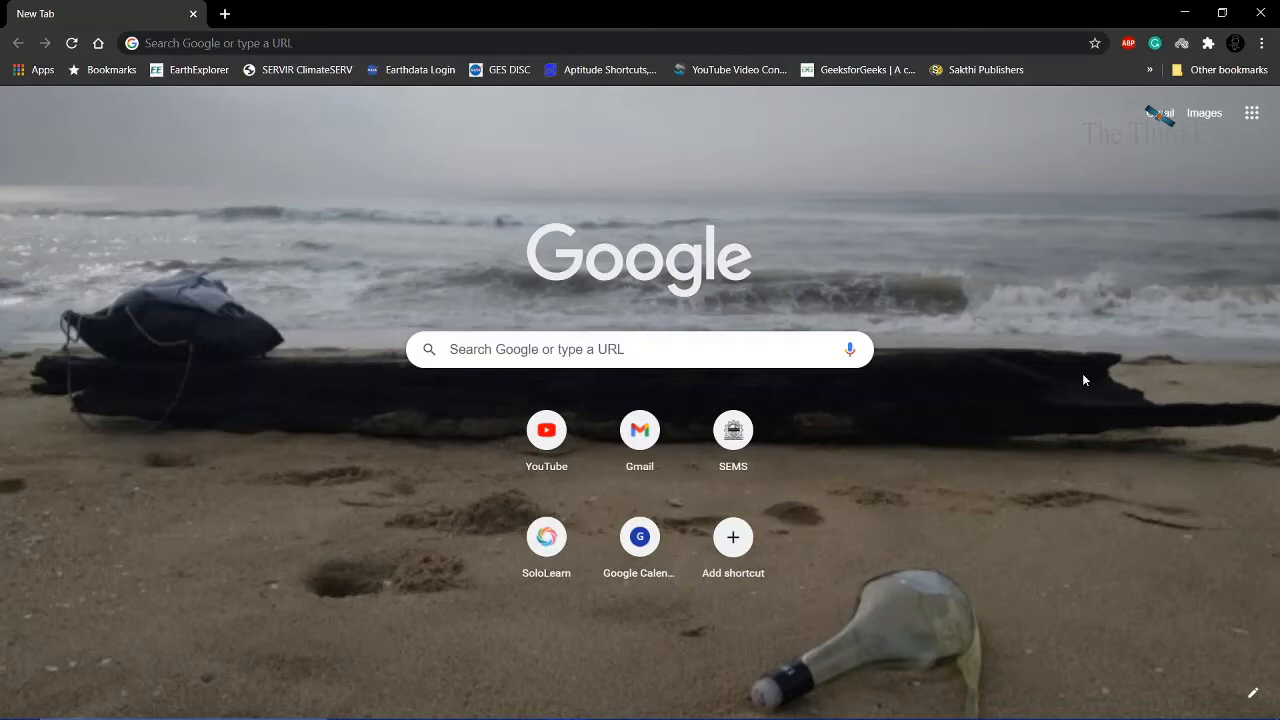
pyautogui.moveTo(904, 158)
pyautogui.write('remotepixel.ca')
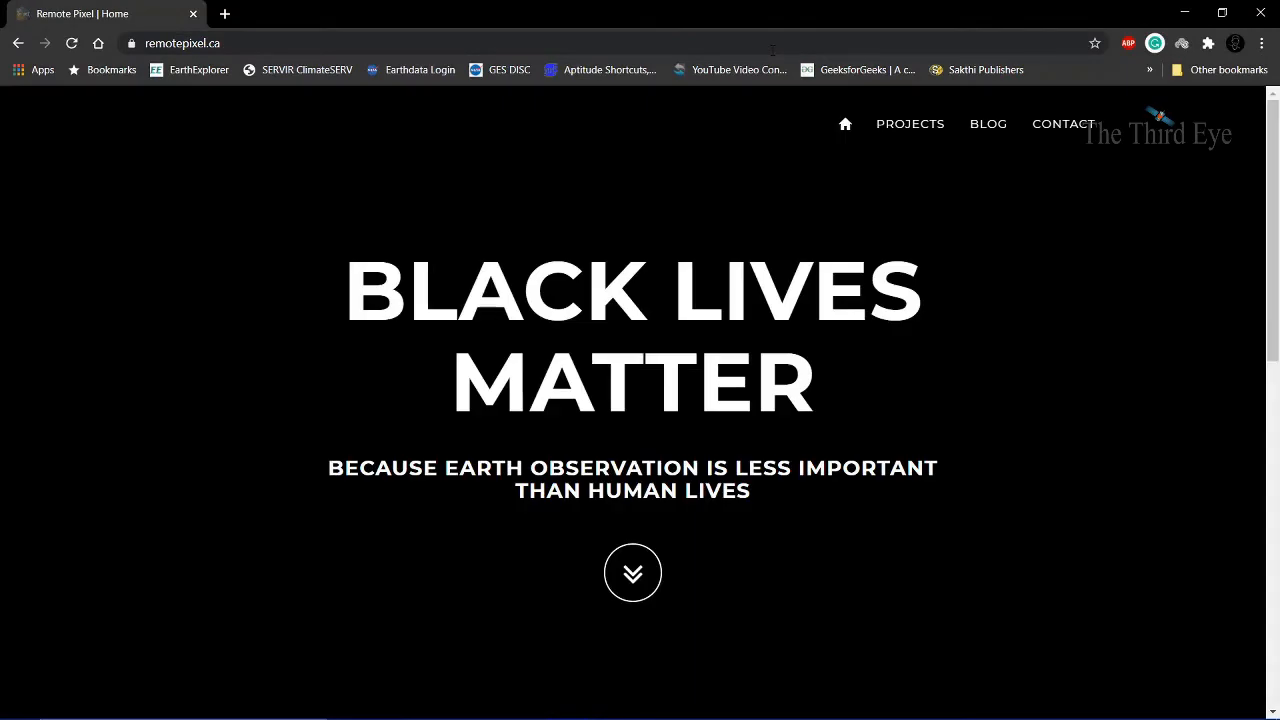
# Step: Scroll the Remote Pixel home page down to the Popular Projects section
pyautogui.scroll(-3)
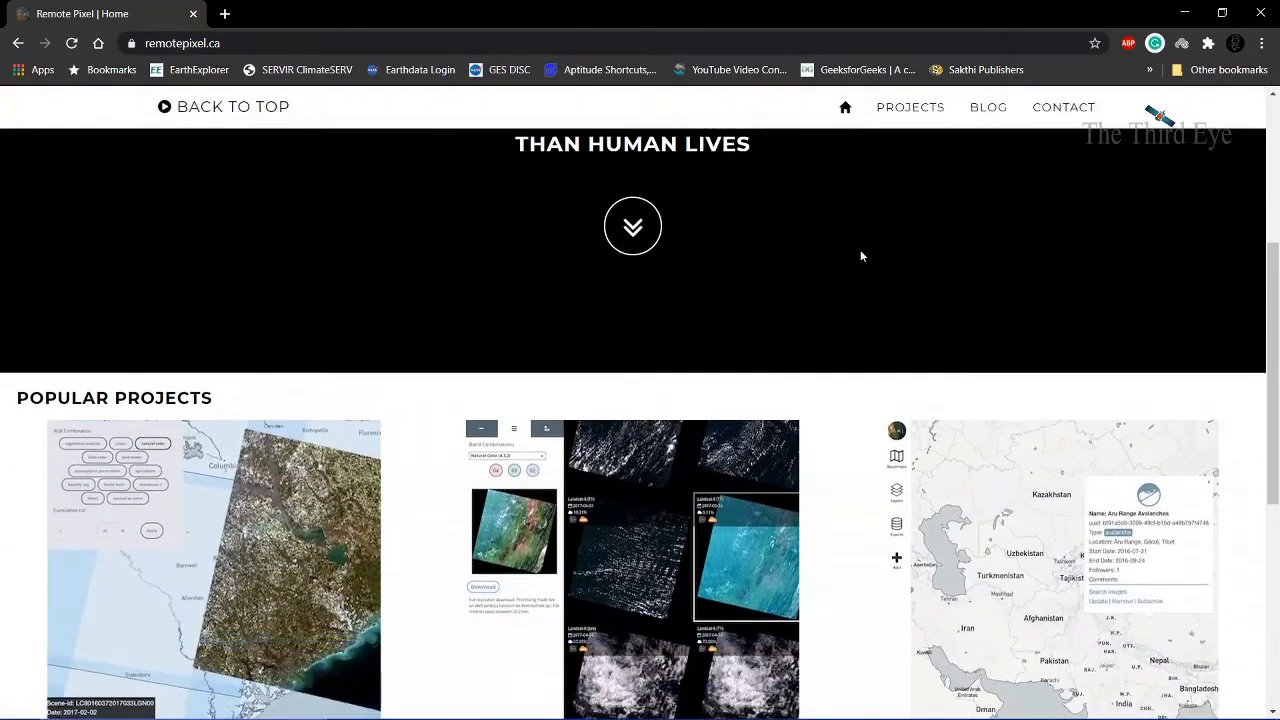
pyautogui.scroll(-3)
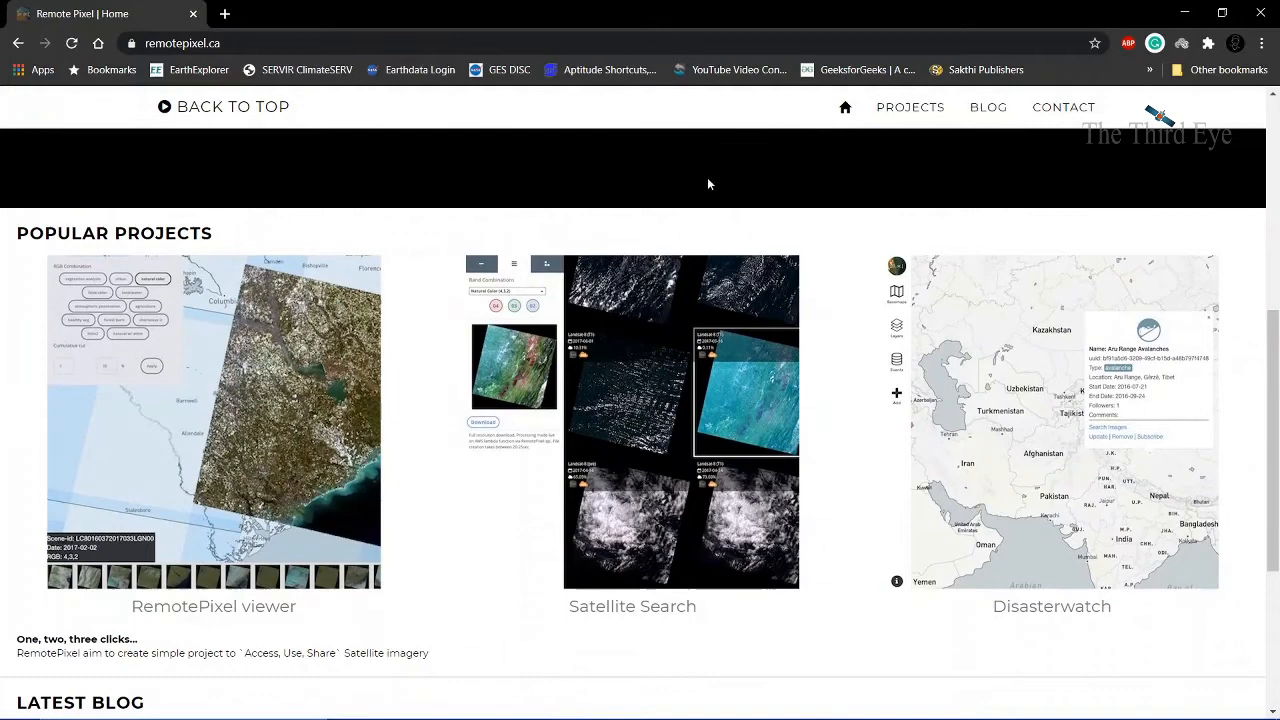
pyautogui.moveTo(684, 172)
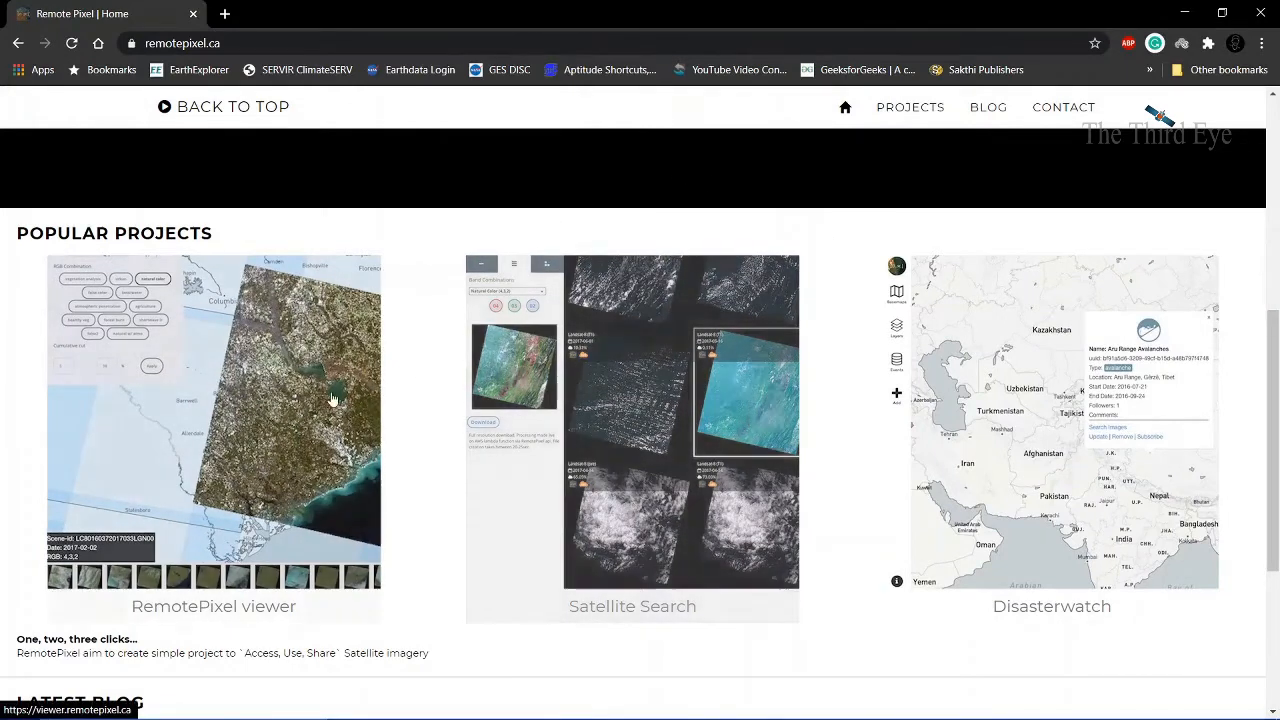
pyautogui.moveTo(648, 400)
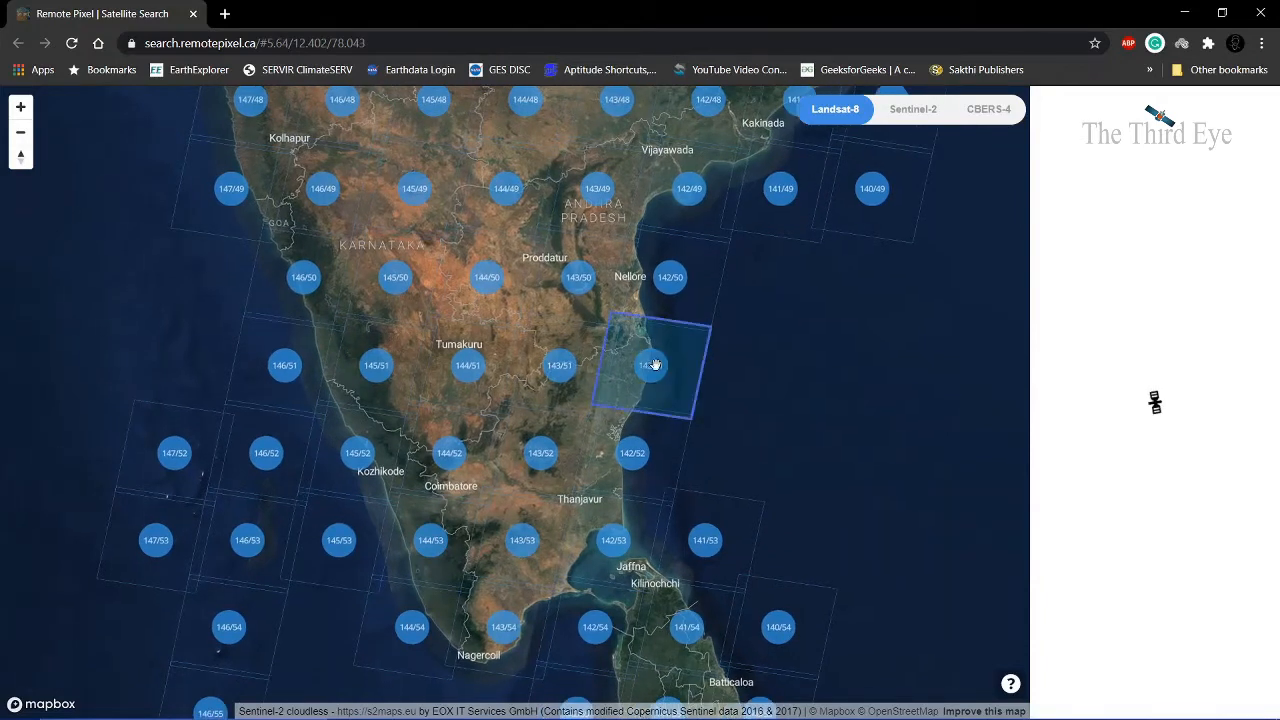
pyautogui.moveTo(692, 330)
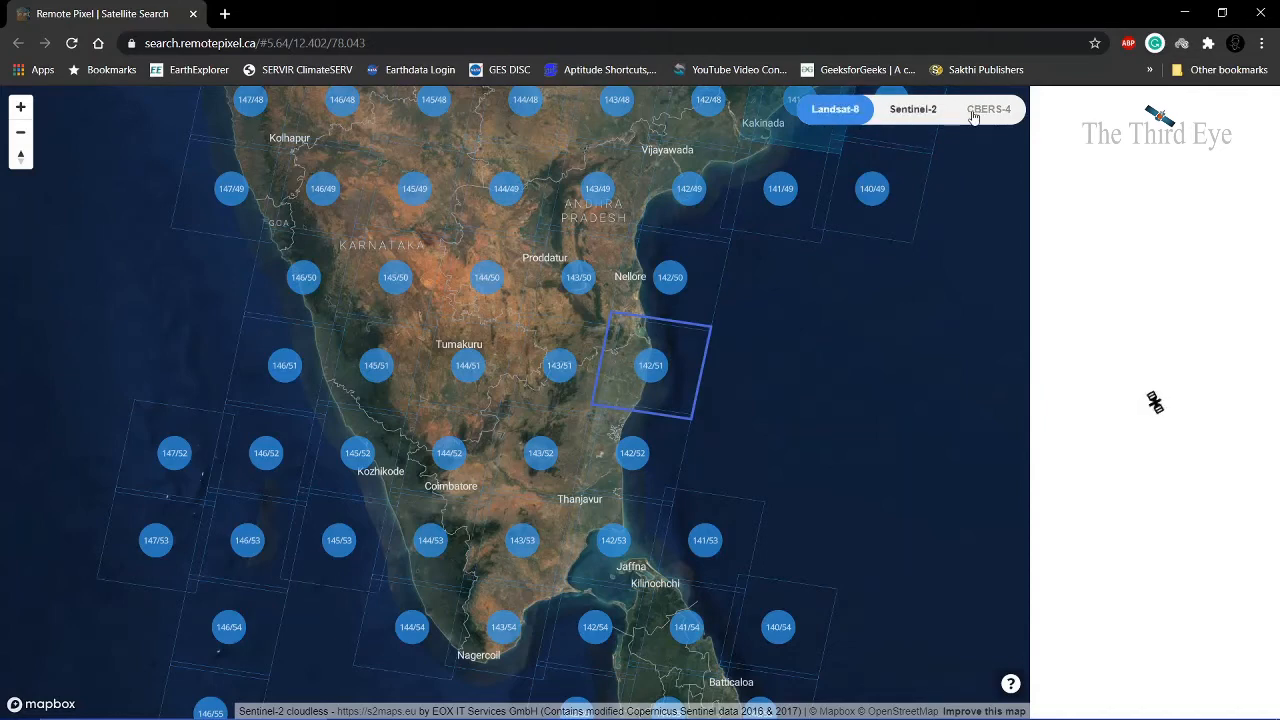
pyautogui.moveTo(988, 108)
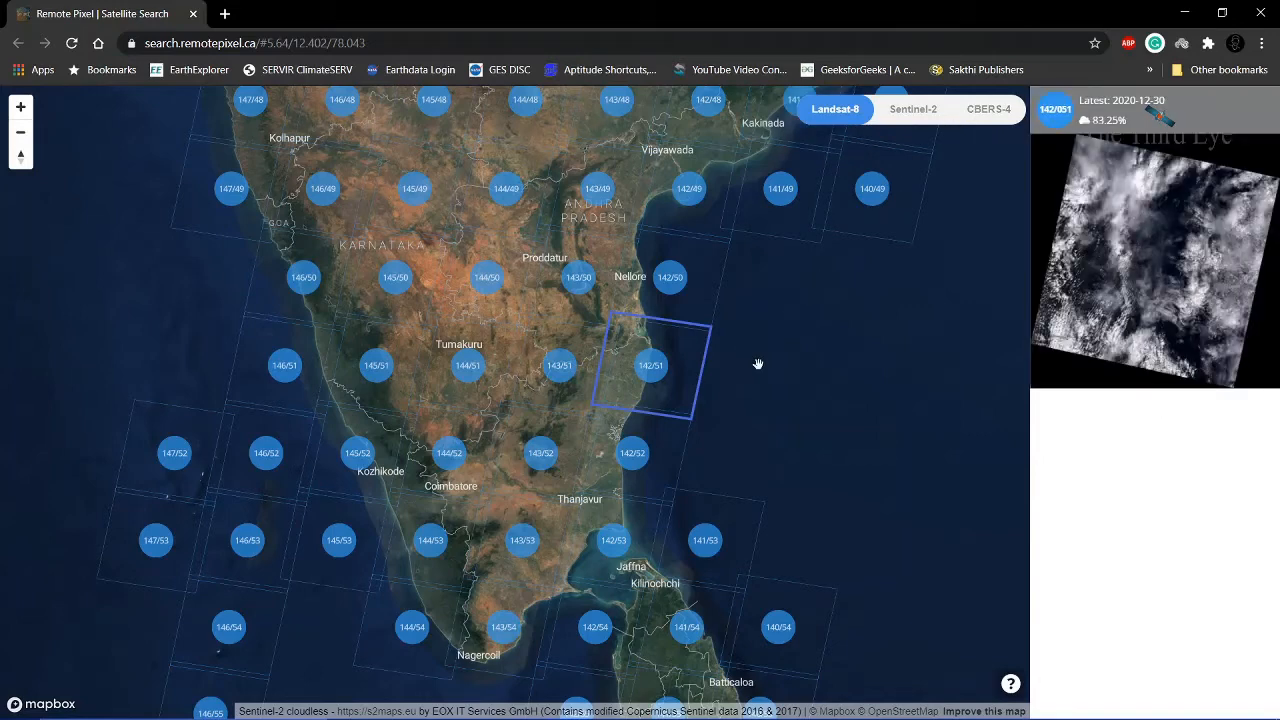
pyautogui.moveTo(888, 264)
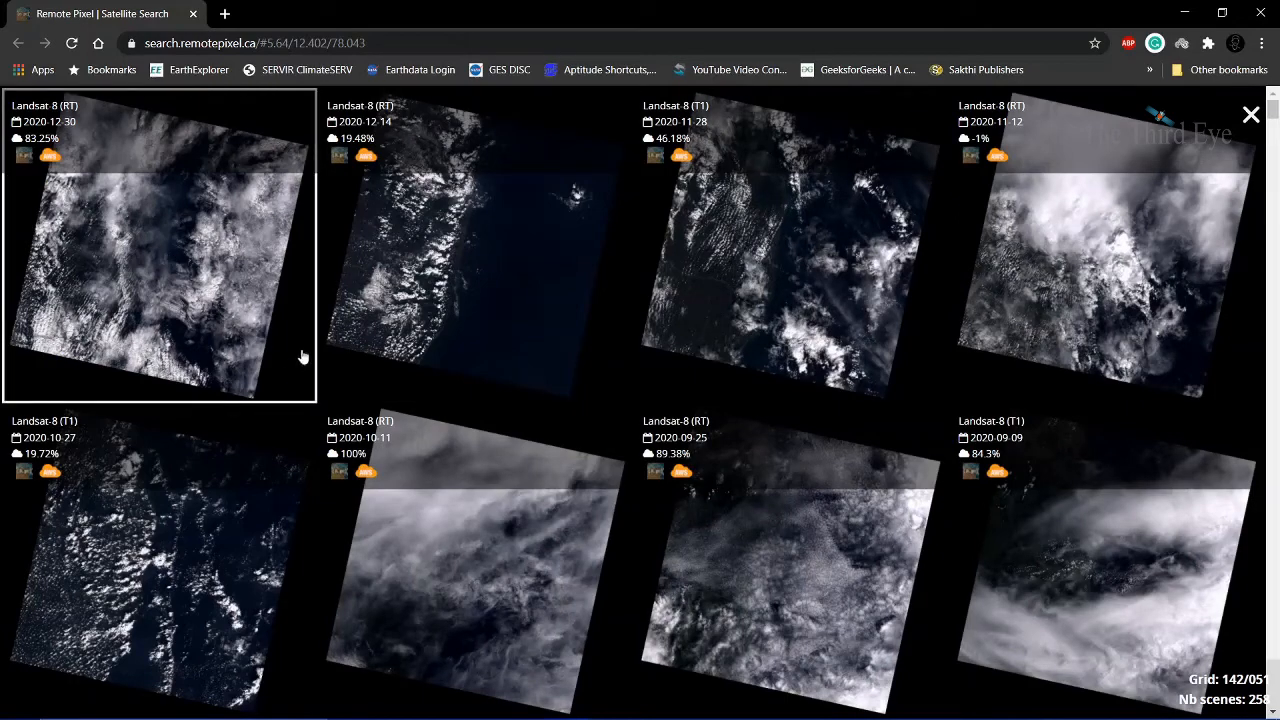
# Step: Scroll the grid 142/51 scene gallery back to the 2020-07-07 Landsat 8 scene with 9.95% cloud
pyautogui.scroll(-3)
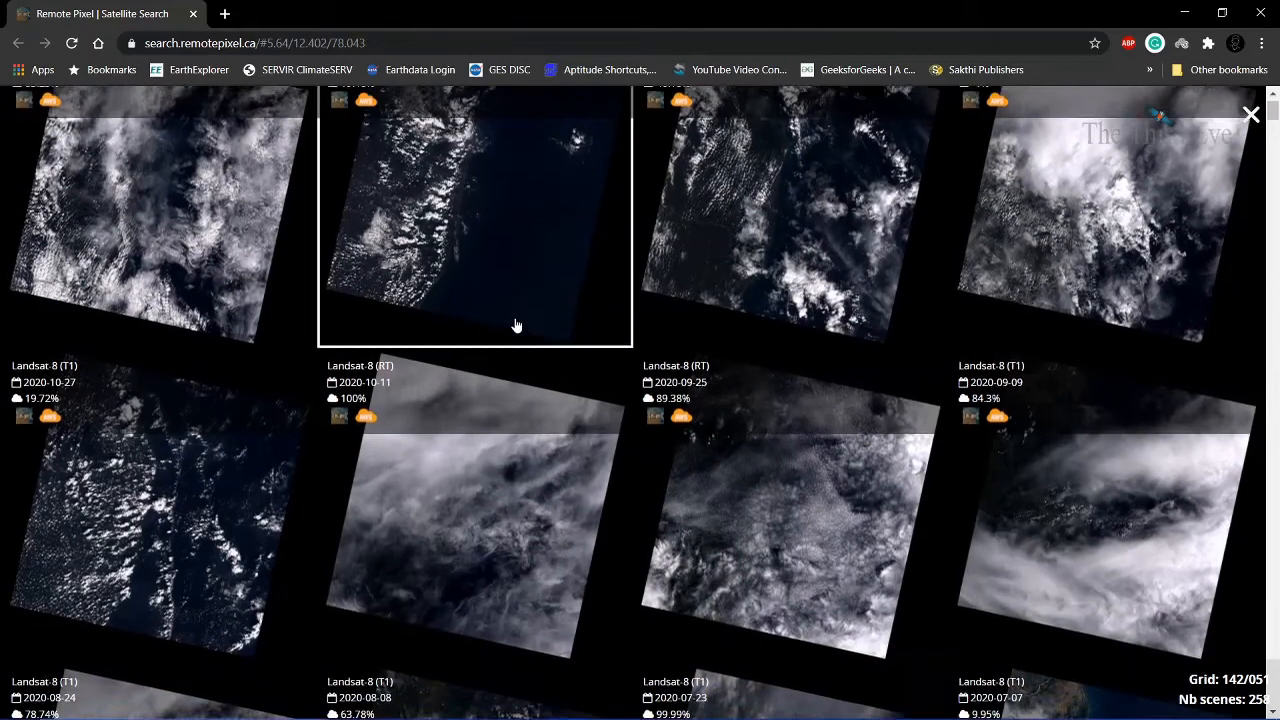
pyautogui.scroll(-3)
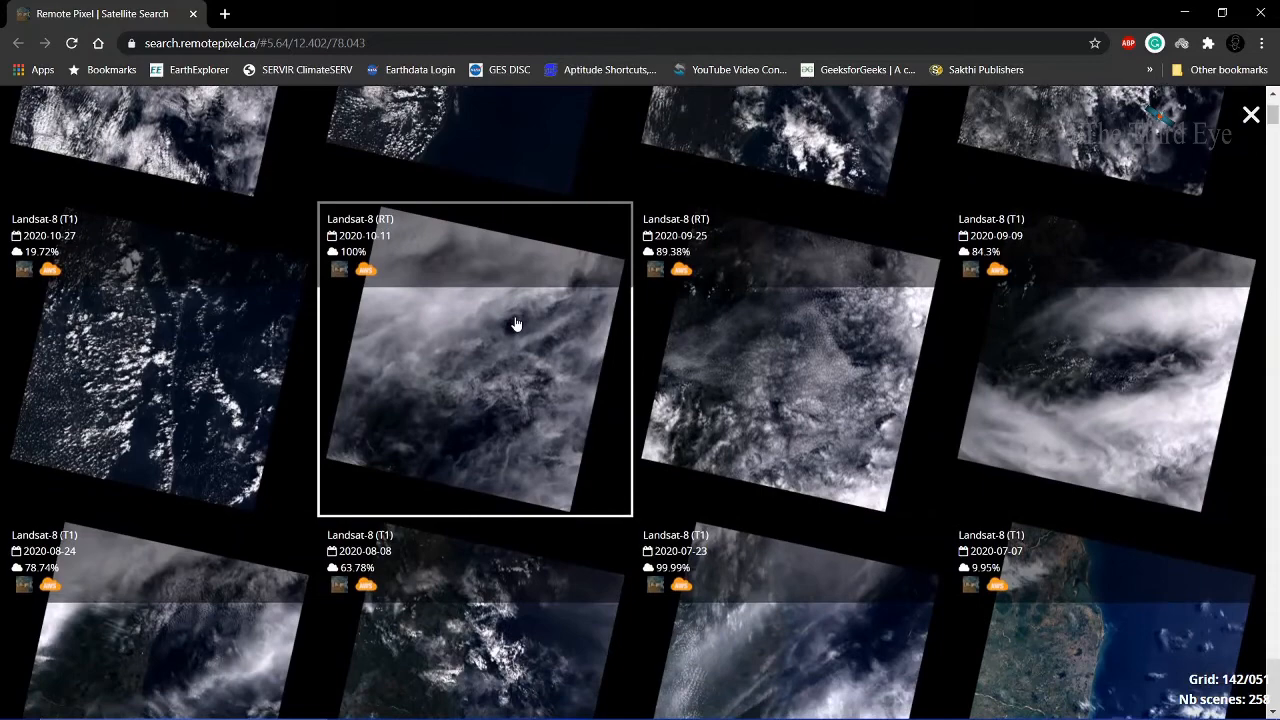
pyautogui.scroll(-3)
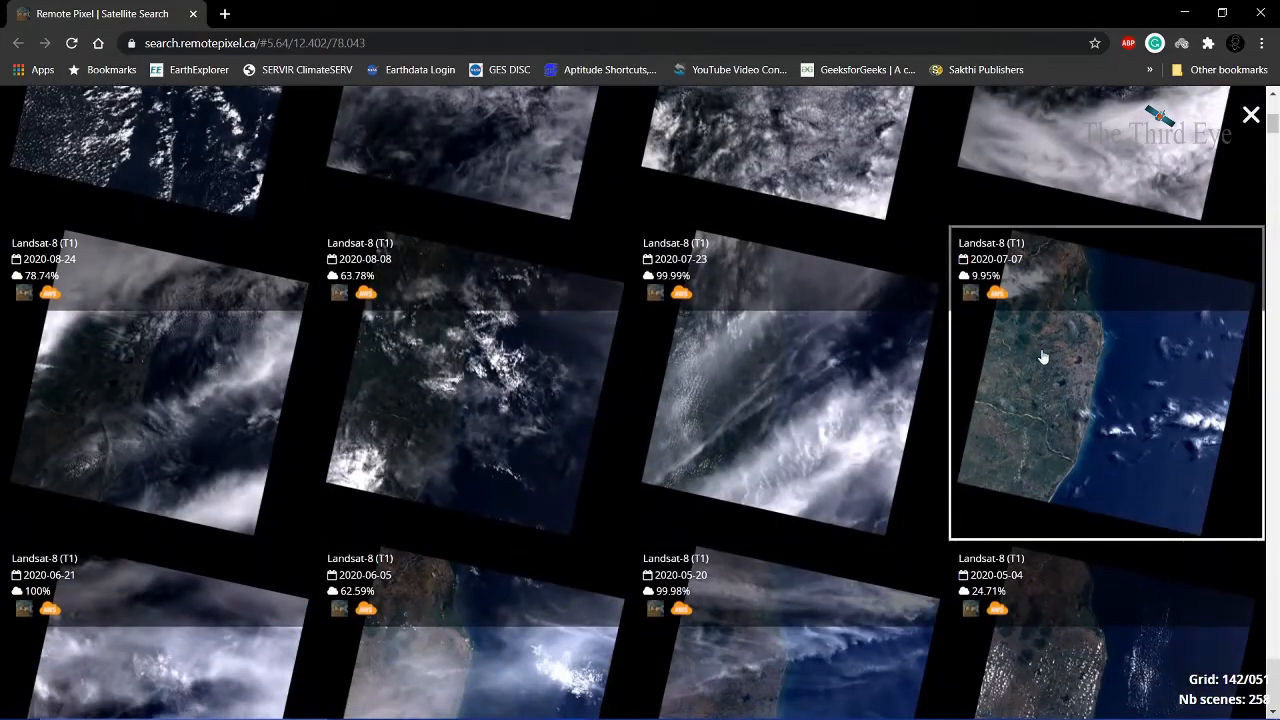
pyautogui.scroll(-3)
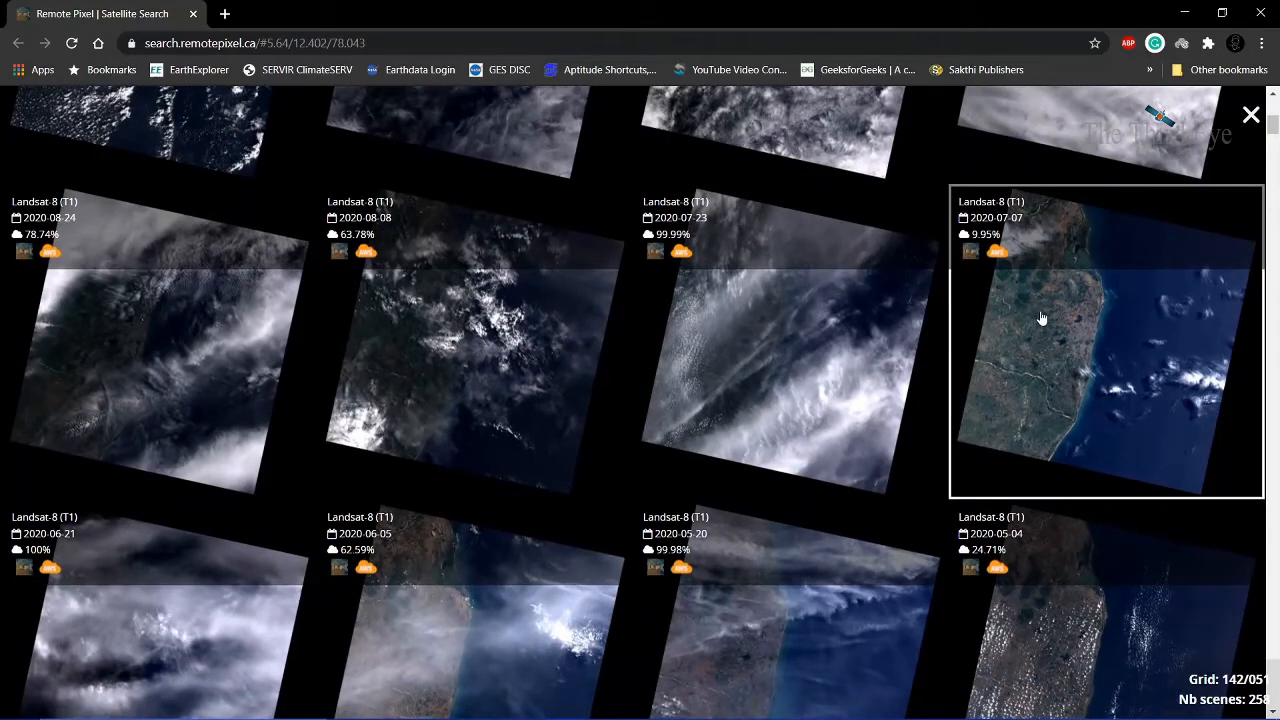
pyautogui.moveTo(1018, 224)
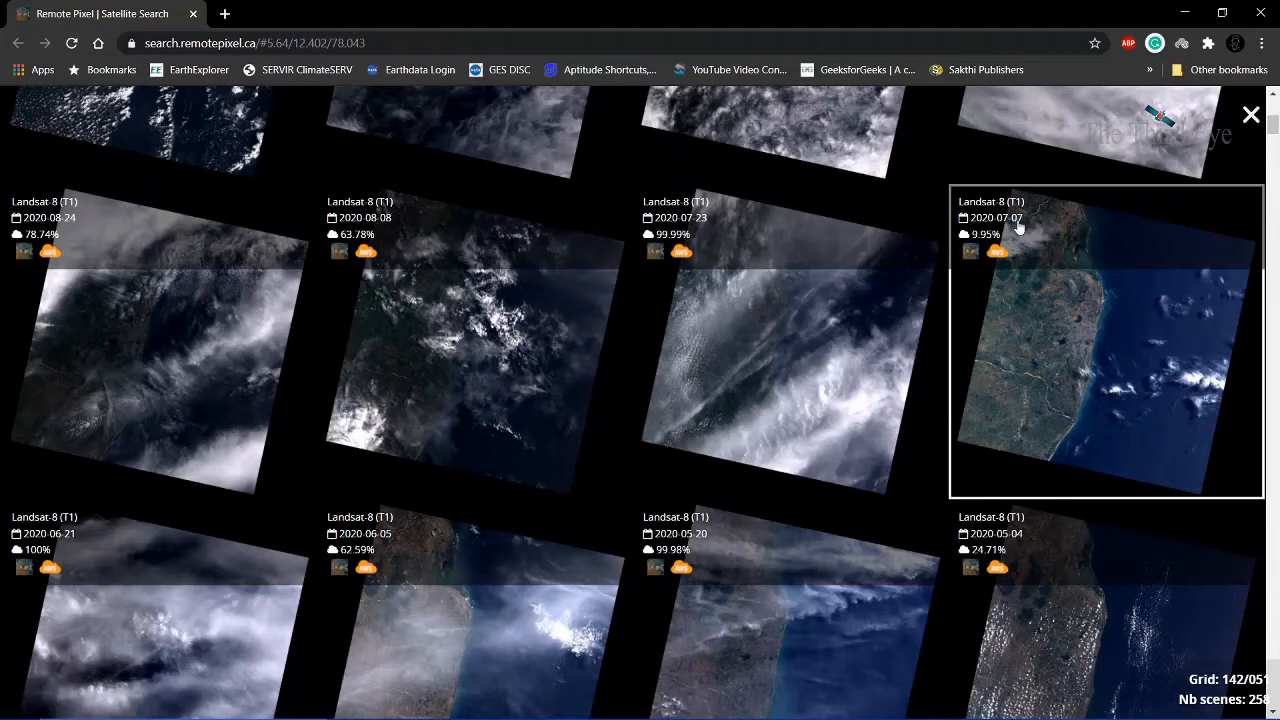
pyautogui.moveTo(1020, 336)
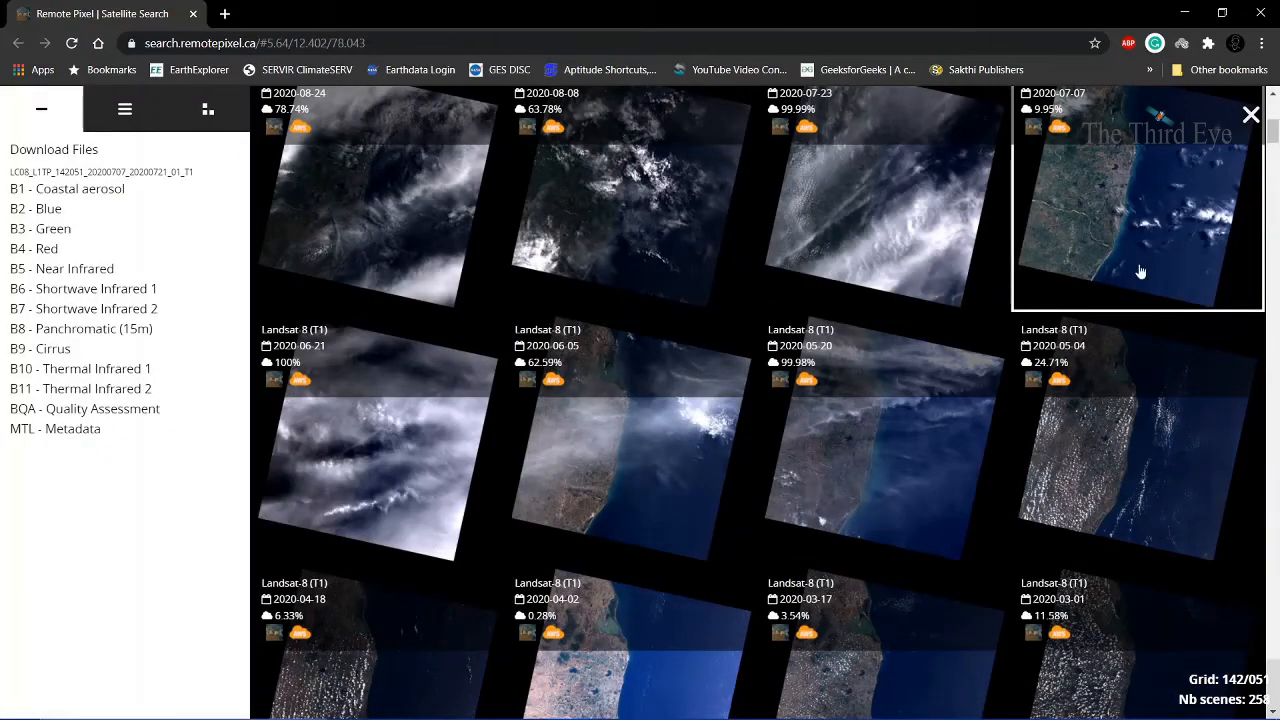
# Step: From the 2020-07-07 scene's Download Files panel, start downloading the B2 - Blue band
pyautogui.scroll(-3)
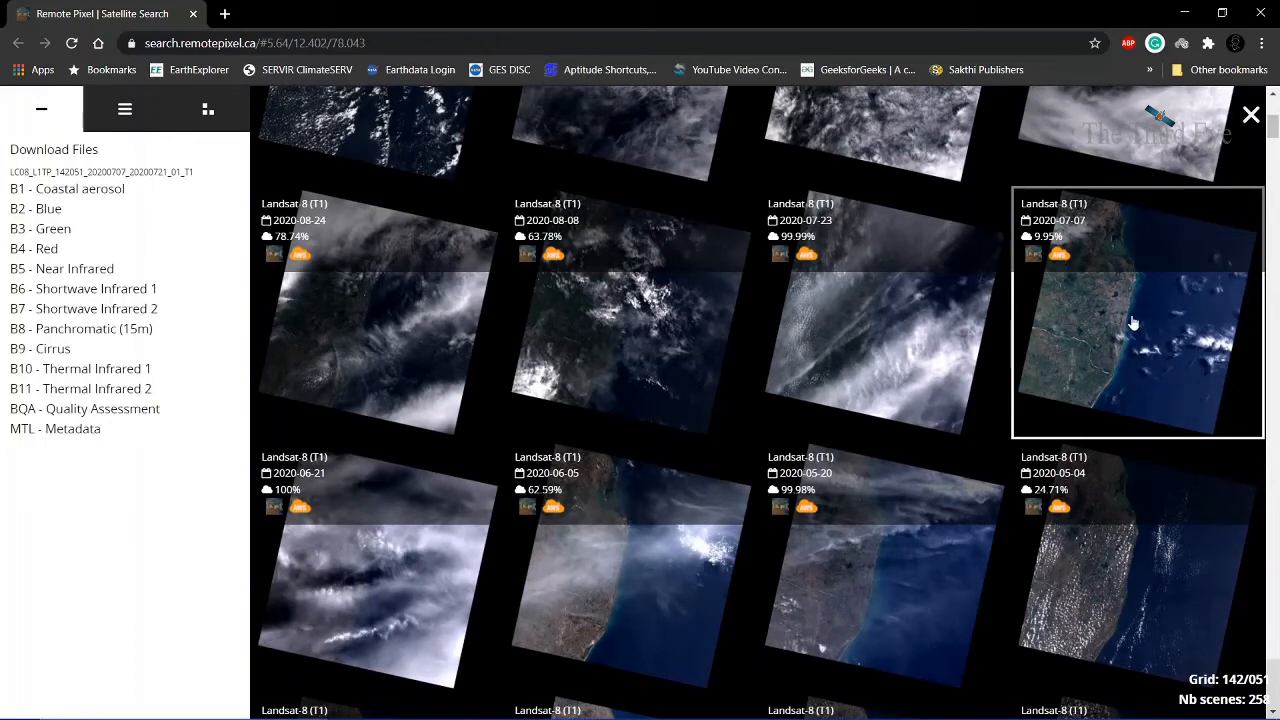
pyautogui.moveTo(1096, 264)
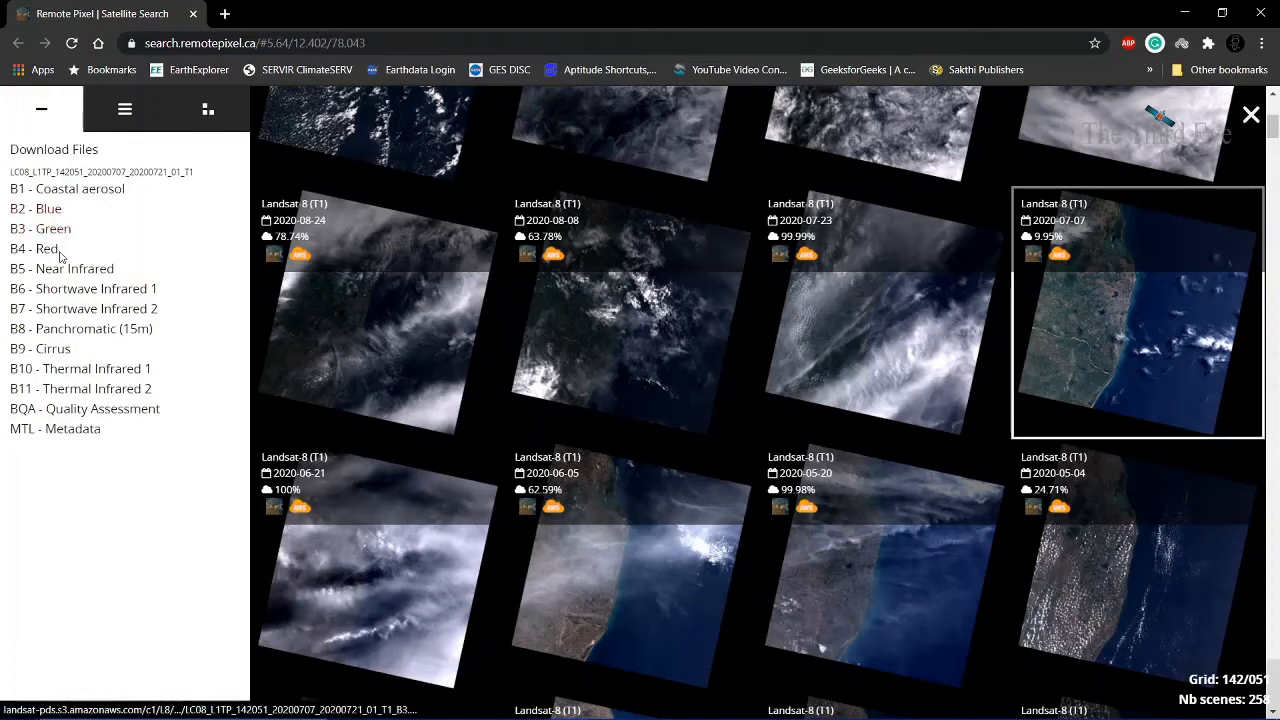
pyautogui.moveTo(84, 288)
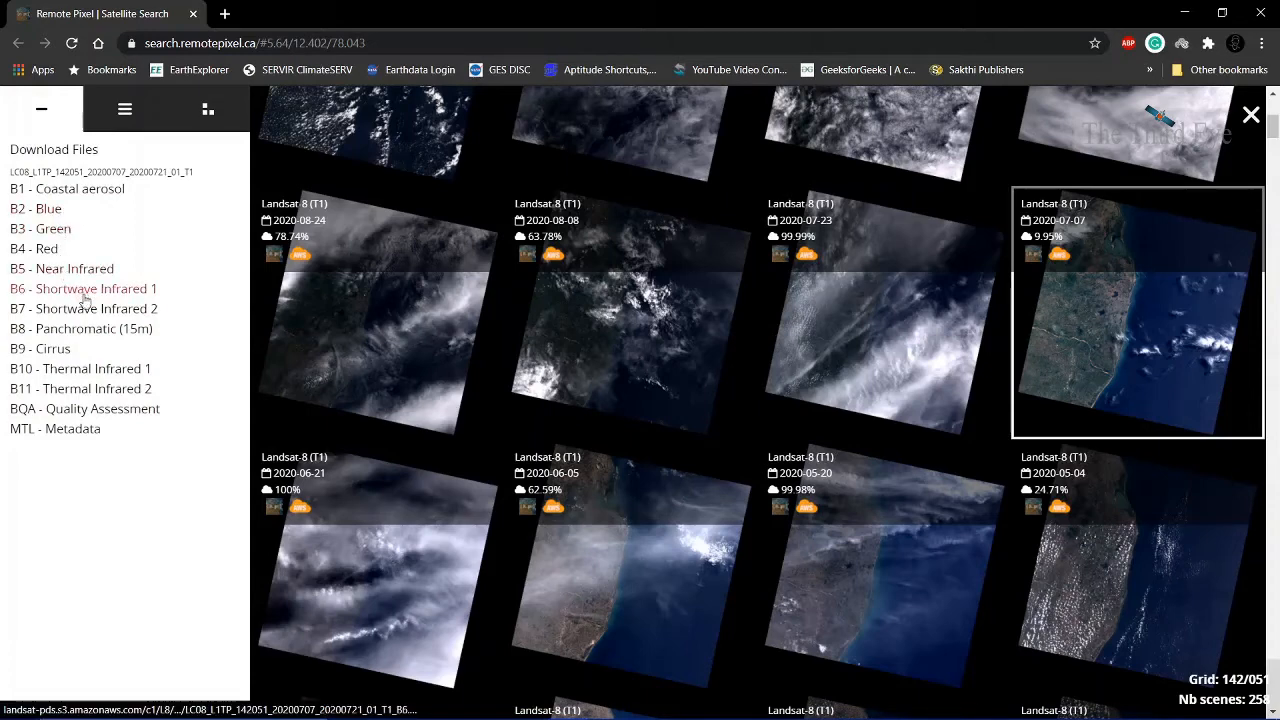
pyautogui.moveTo(130, 232)
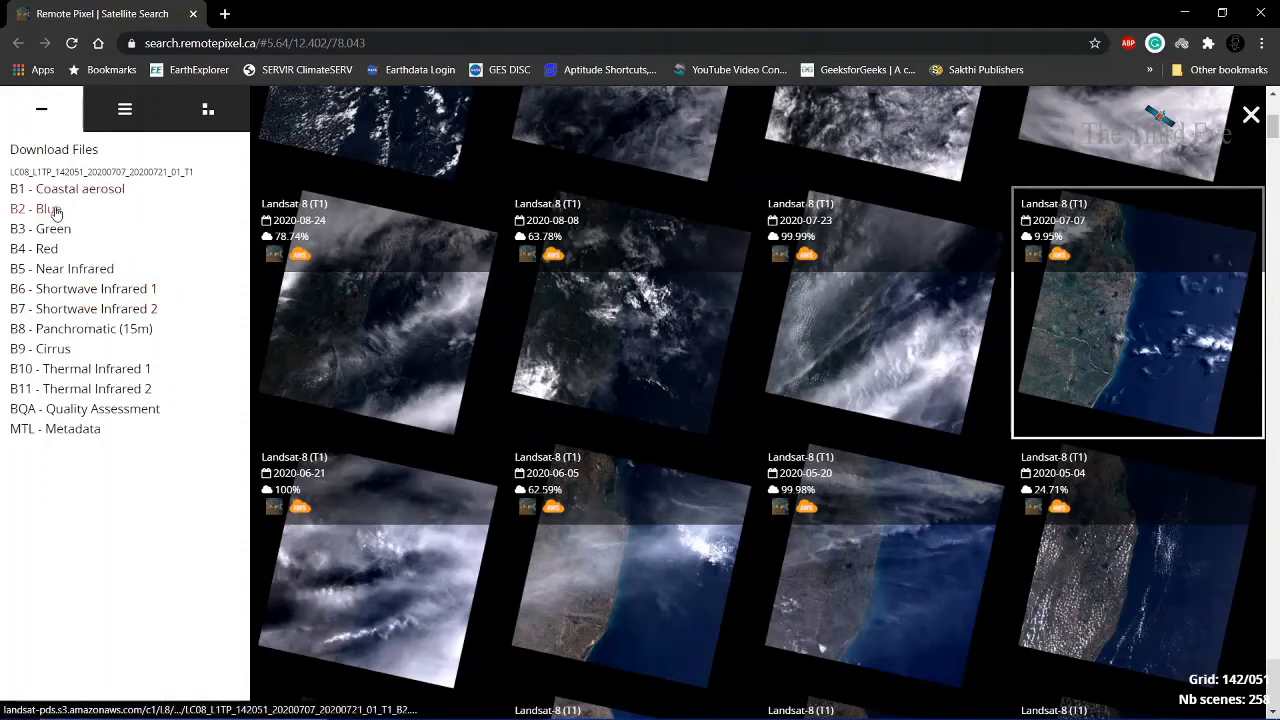
pyautogui.moveTo(112, 234)
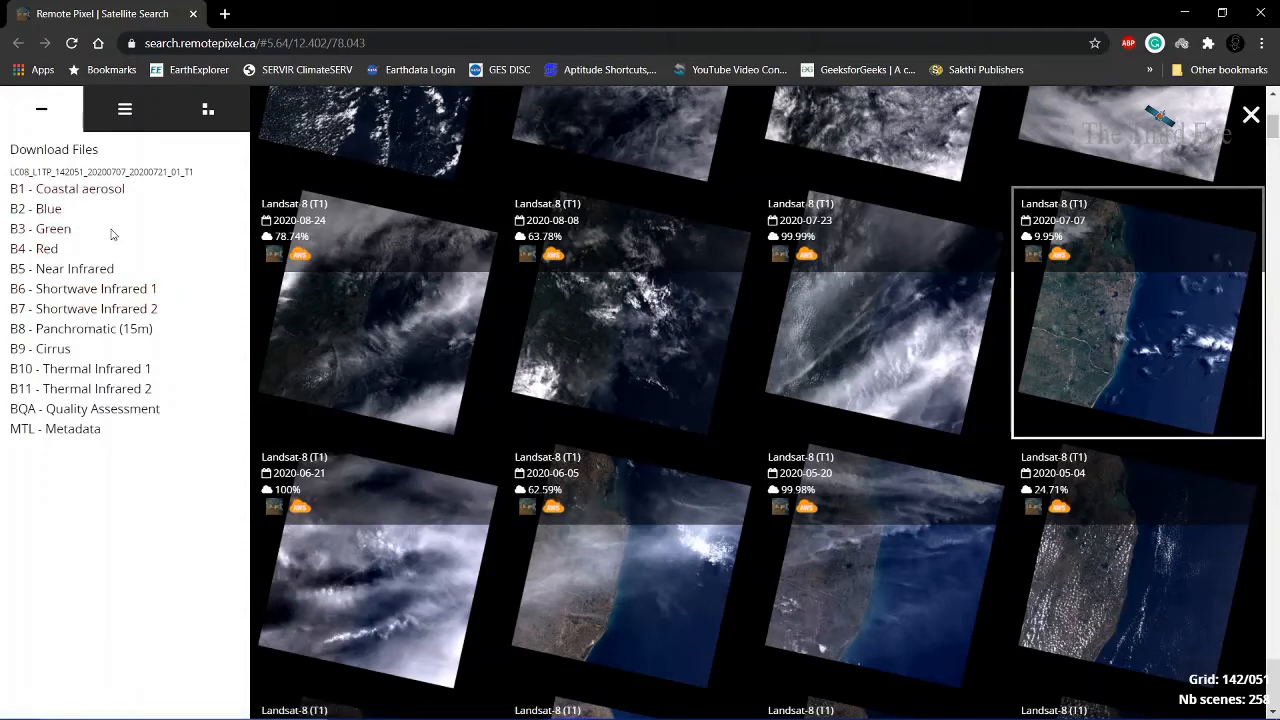
pyautogui.moveTo(36, 208)
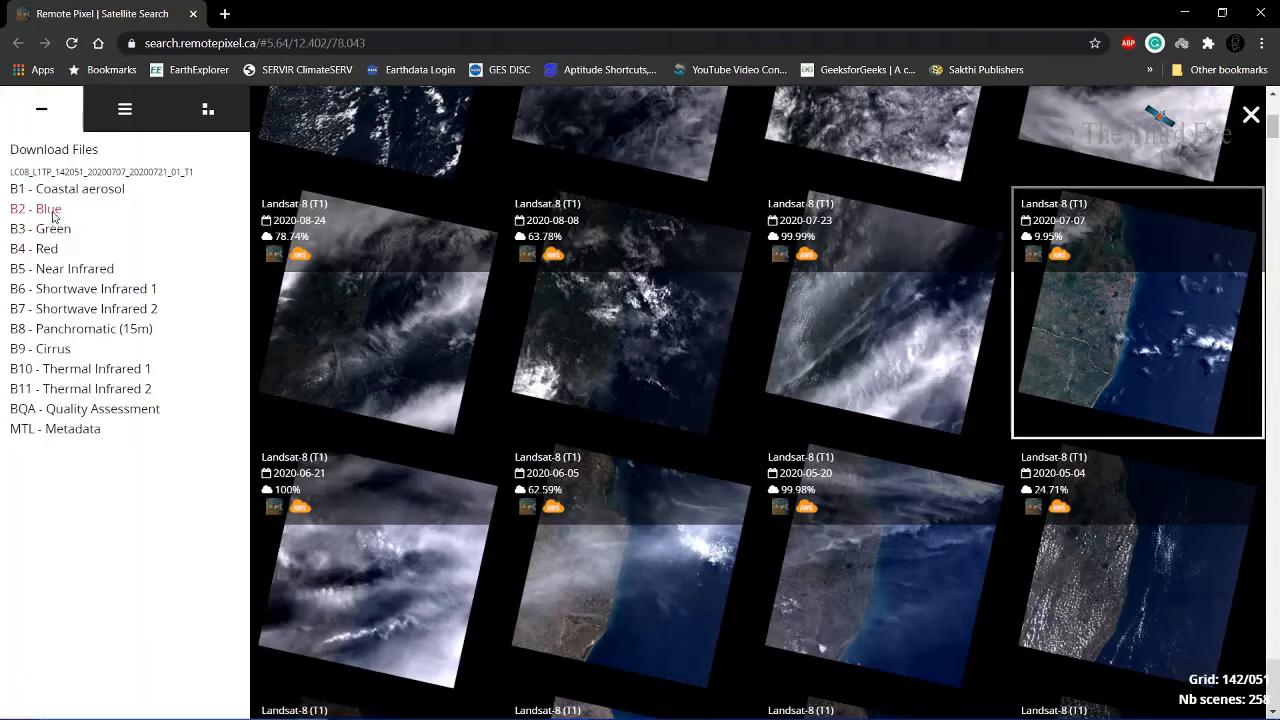
pyautogui.click(36, 208)
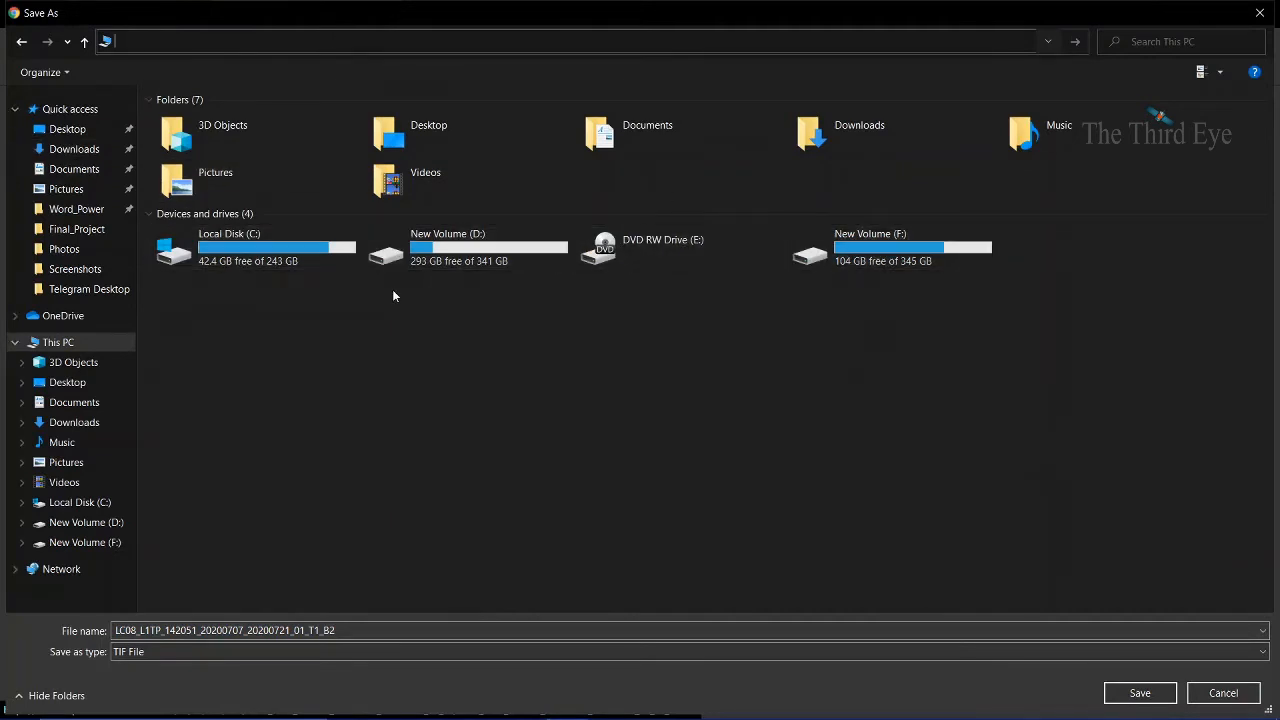
pyautogui.moveTo(588, 388)
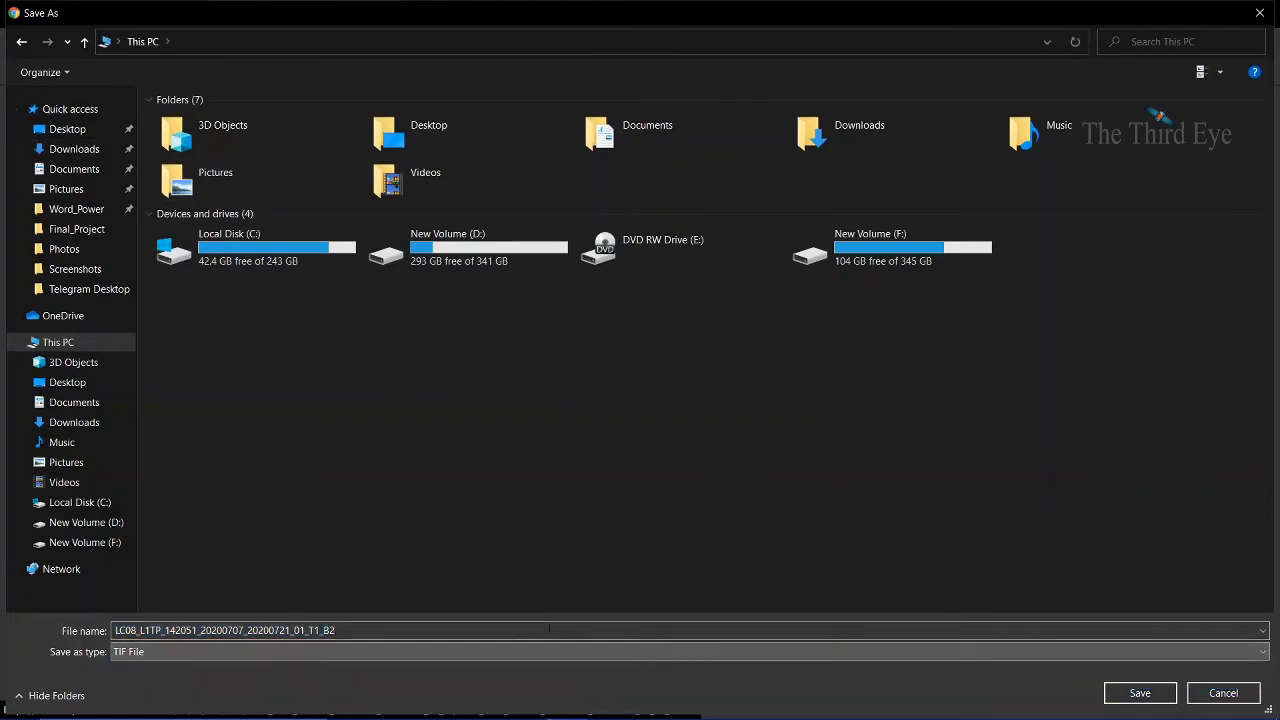
# Step: Save the B2 TIF to F:\ENGINEERING\8th SEM\Final_Project\Data\Remote Pixel\Landsat8\Chennai\07_07_2020
pyautogui.click(890, 248)
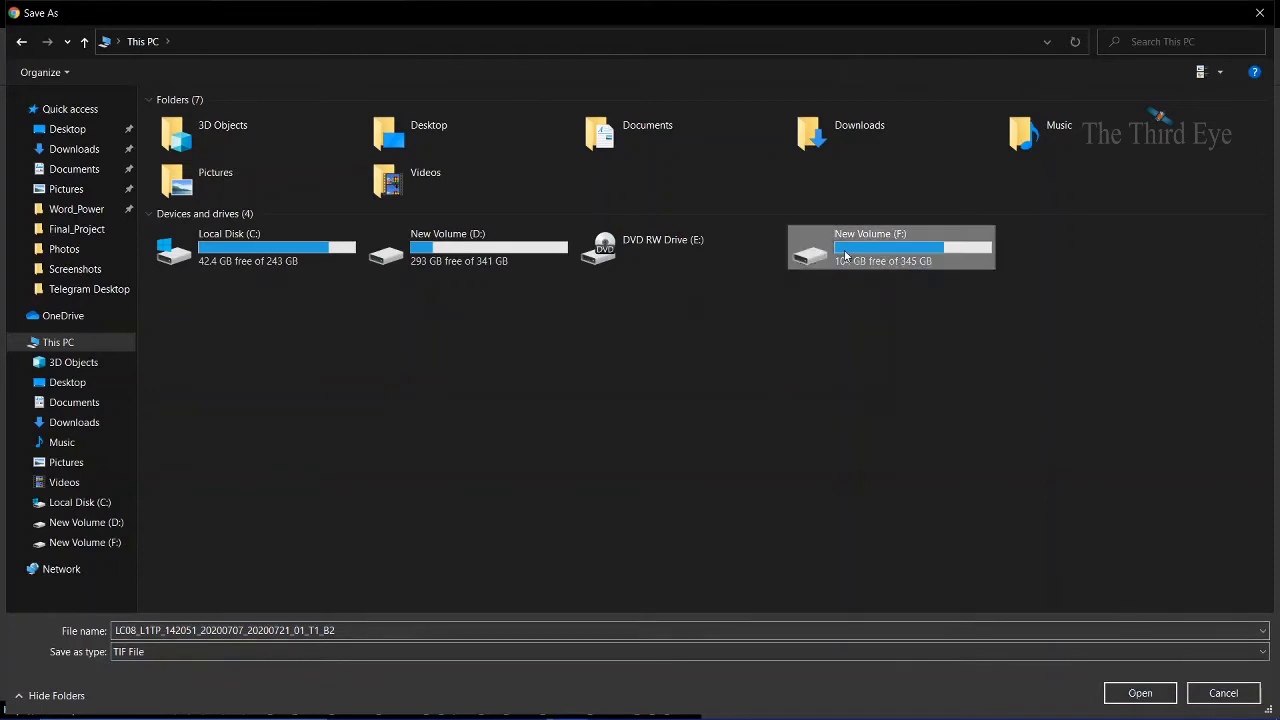
pyautogui.doubleClick(890, 248)
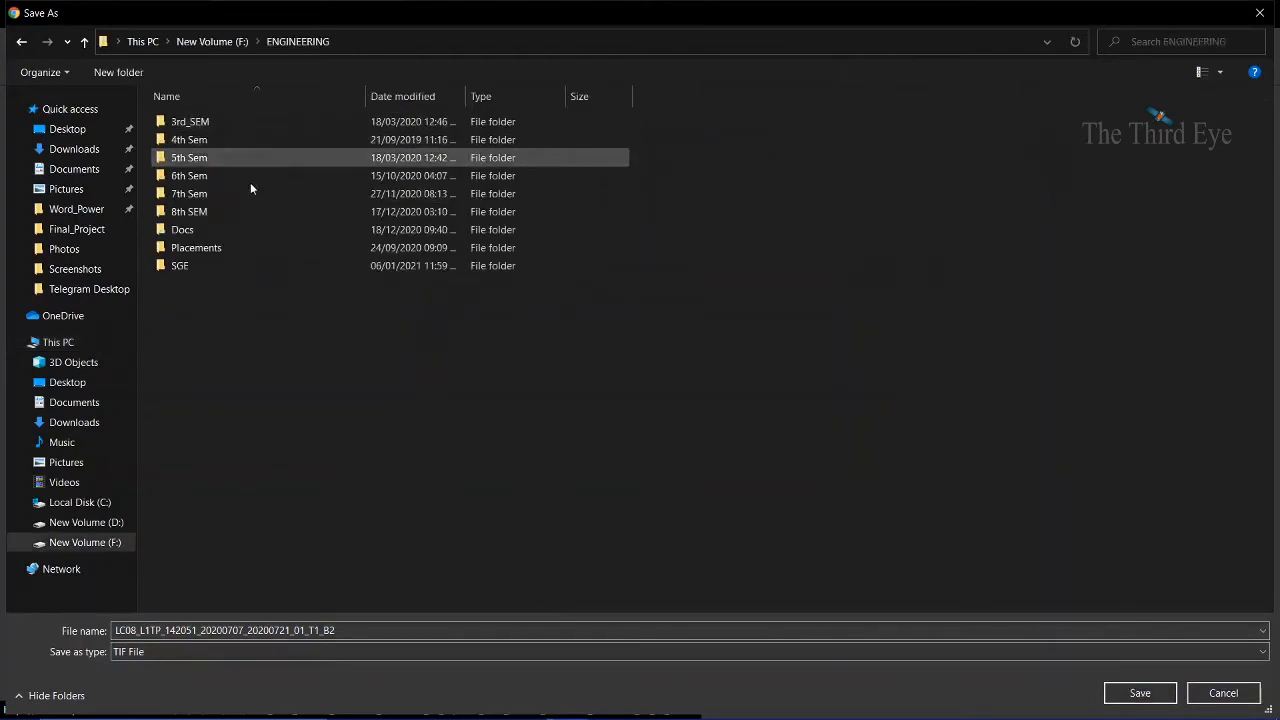
pyautogui.doubleClick(188, 212)
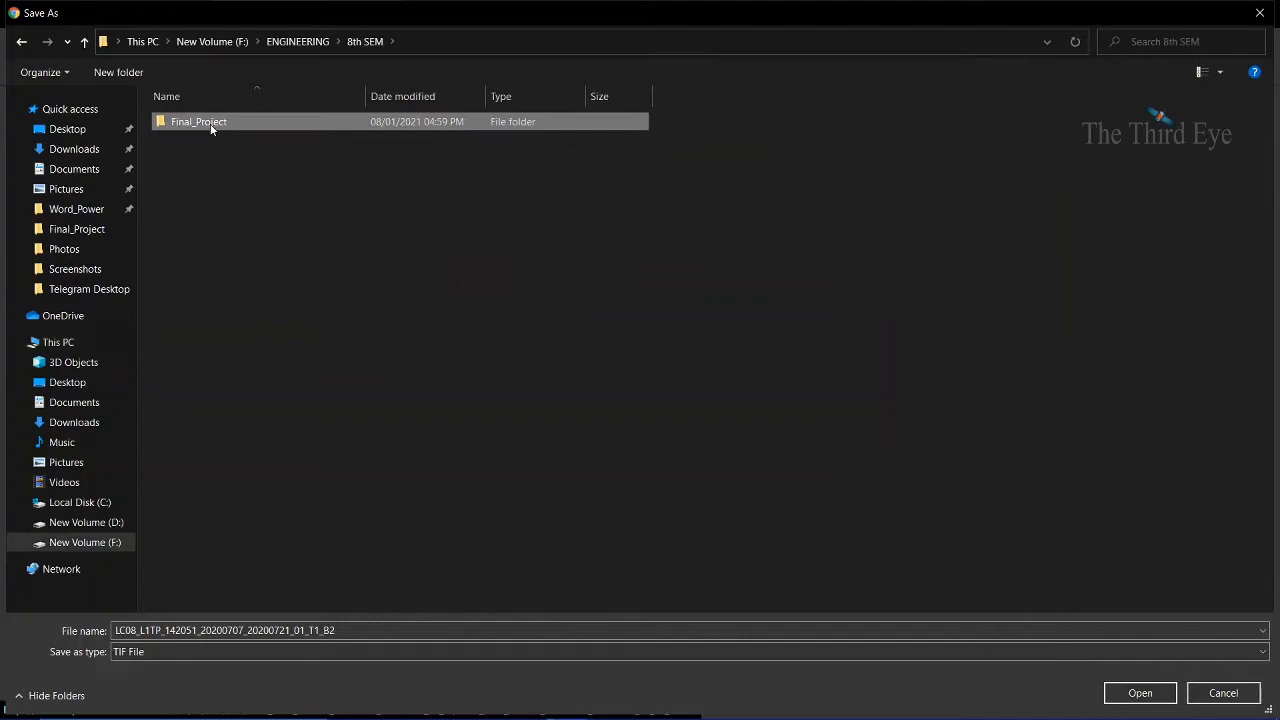
pyautogui.doubleClick(198, 122)
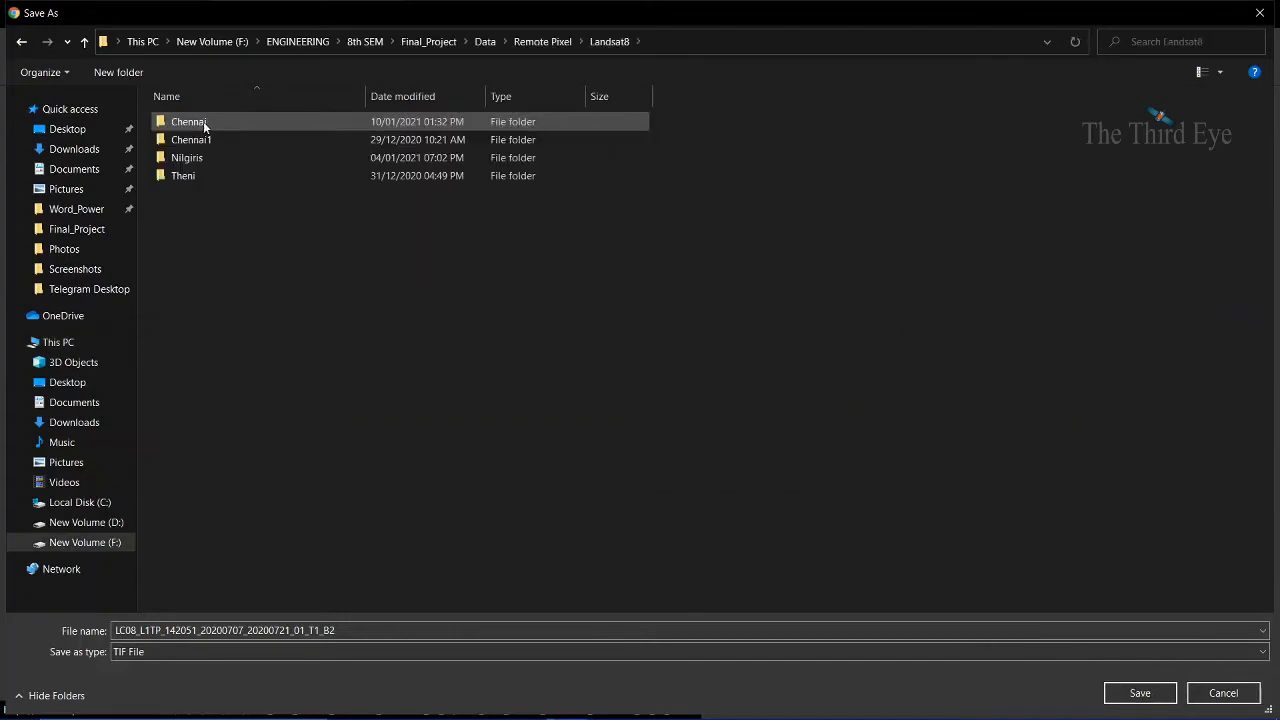
pyautogui.doubleClick(188, 122)
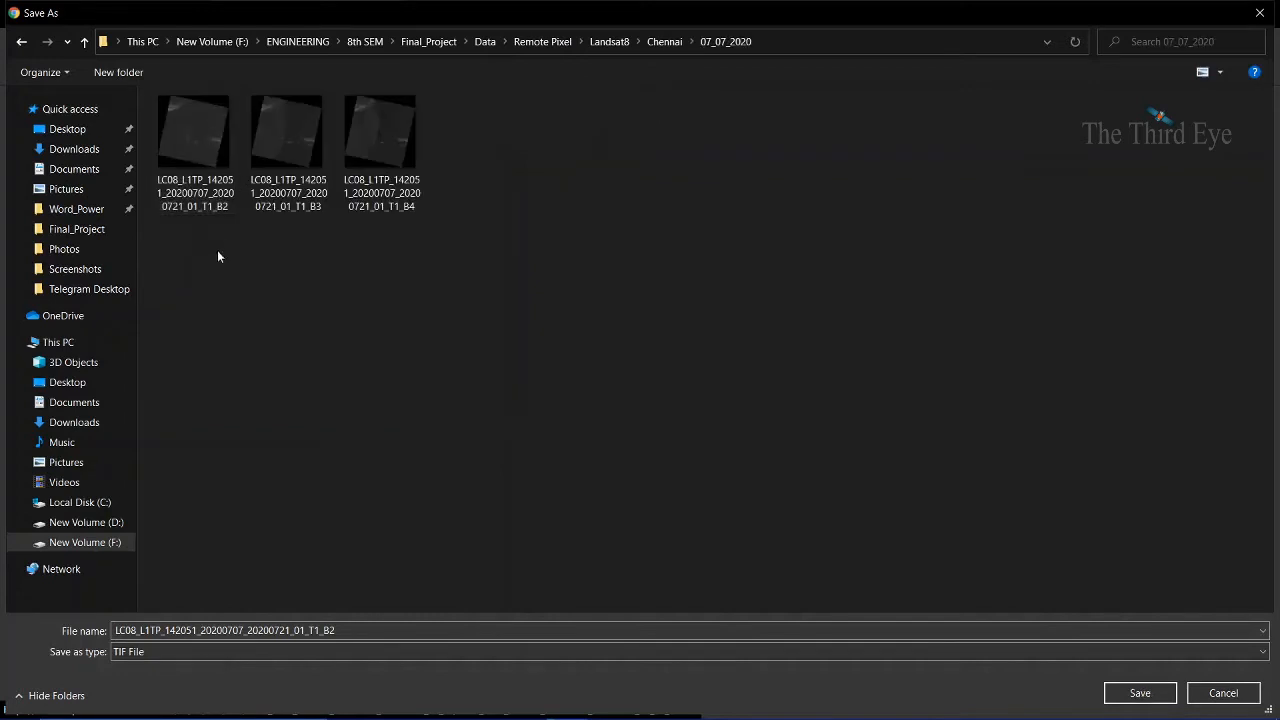
pyautogui.click(194, 136)
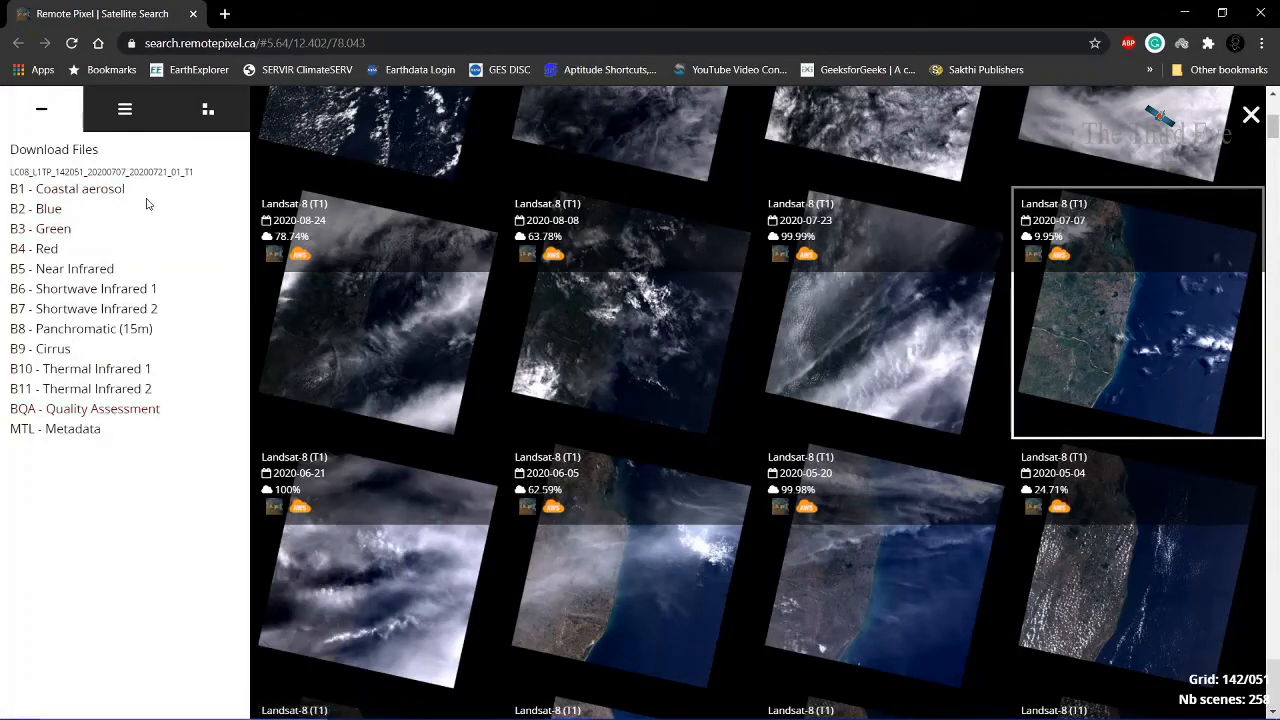
pyautogui.moveTo(530, 296)
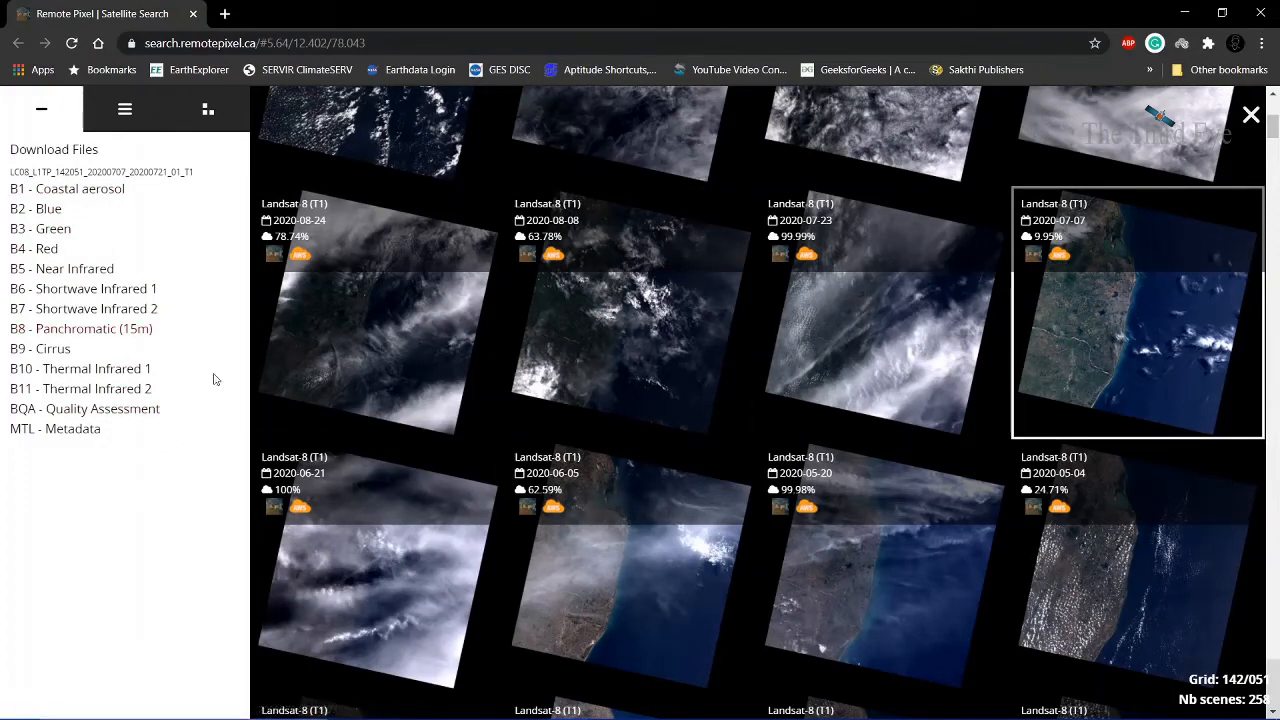
pyautogui.moveTo(236, 274)
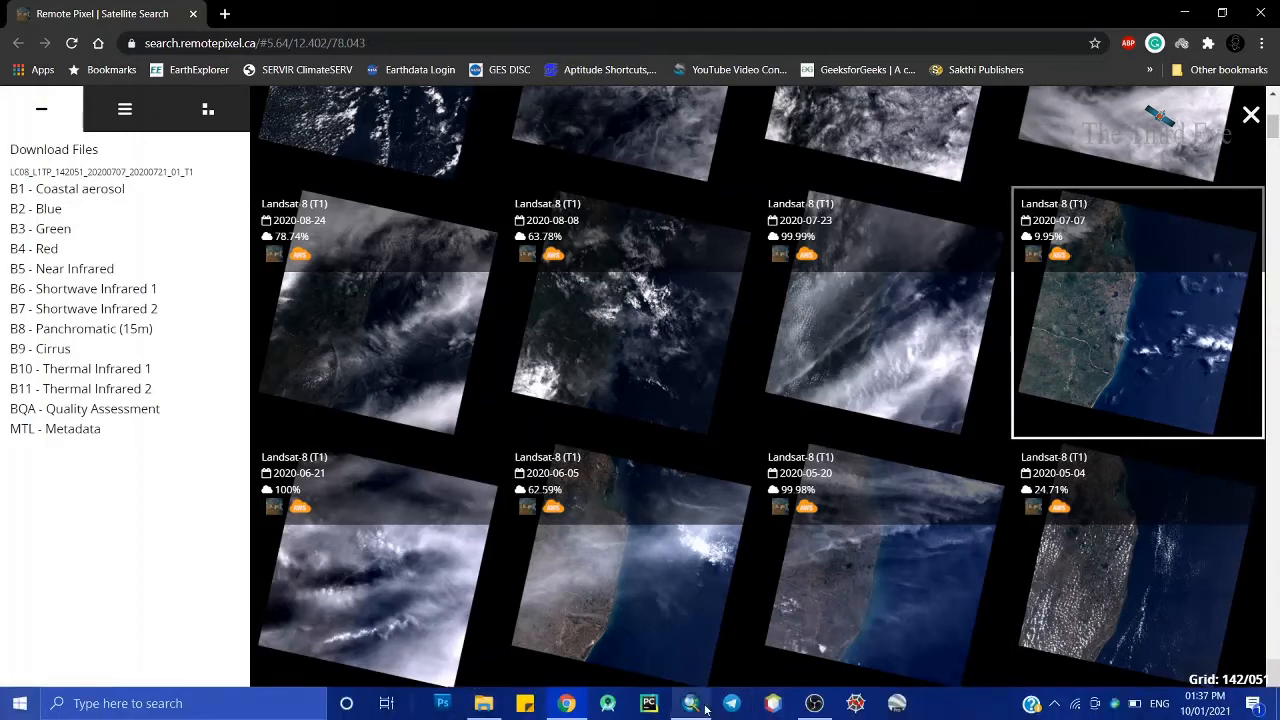
# Step: Switch to ArcMap and select B2.tif in the Chennai 07_07_2020 Catalog folder
pyautogui.click(648, 704)
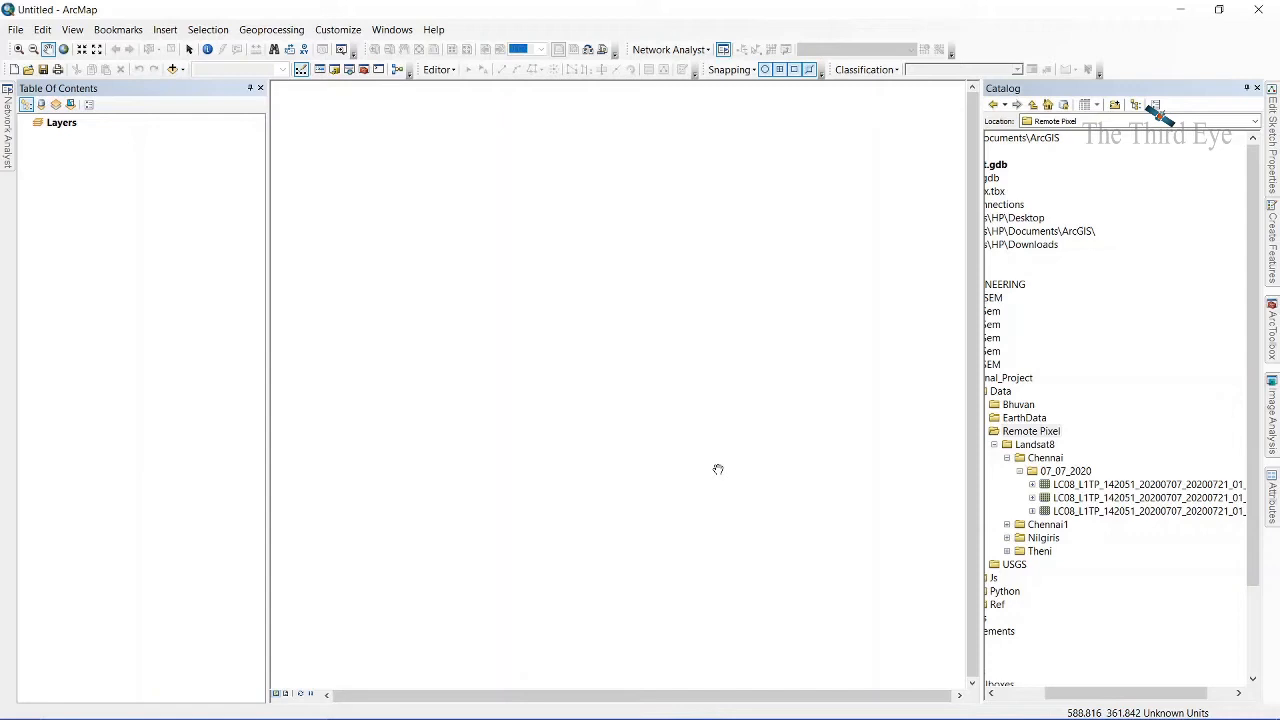
pyautogui.moveTo(776, 466)
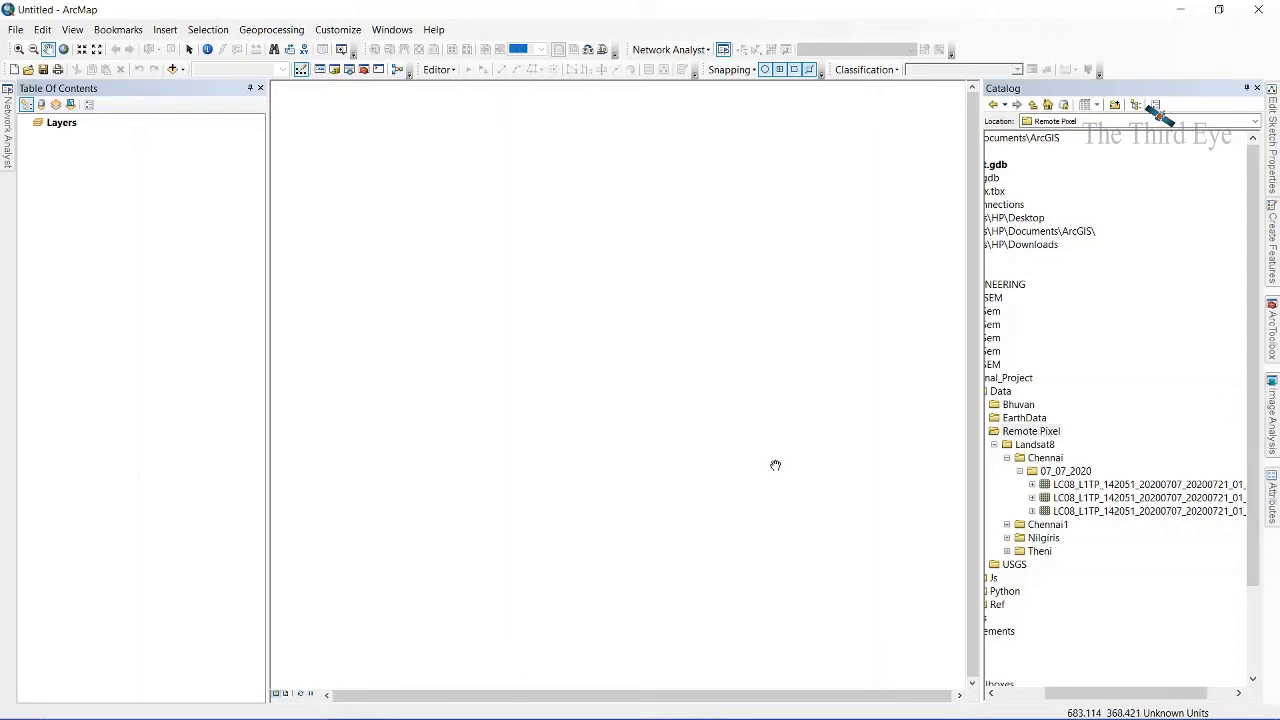
pyautogui.moveTo(872, 460)
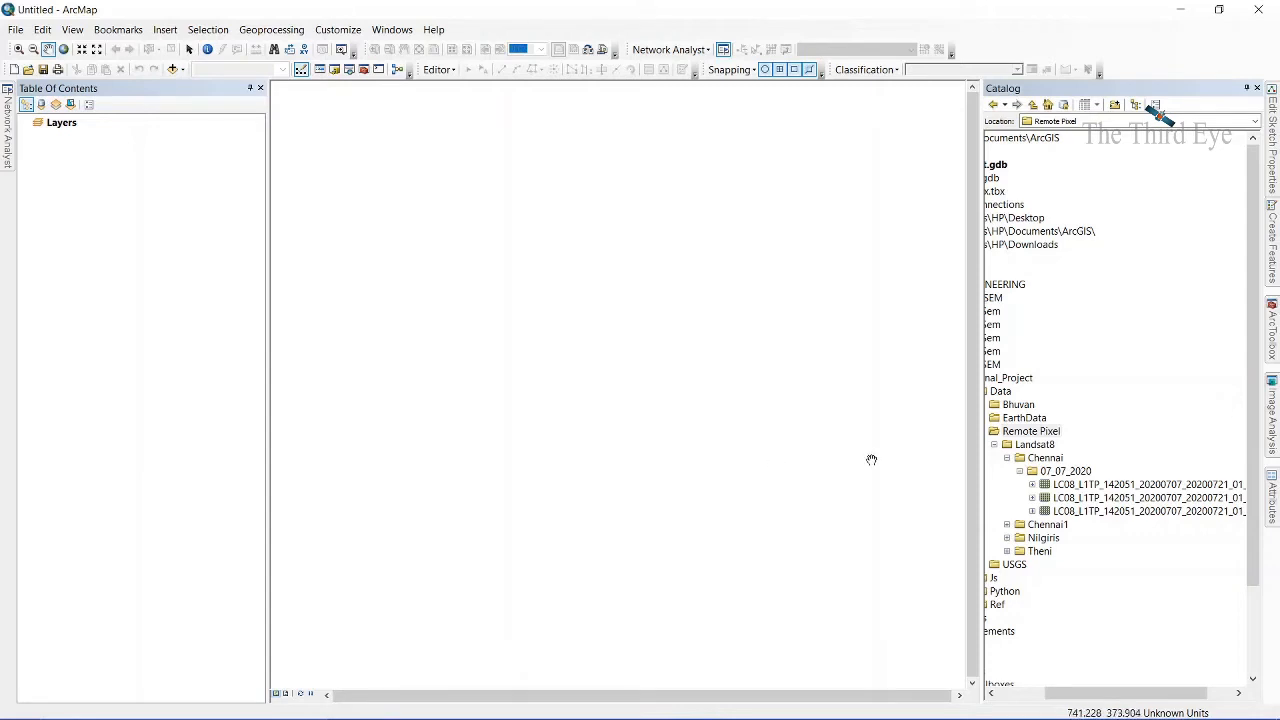
pyautogui.click(1148, 484)
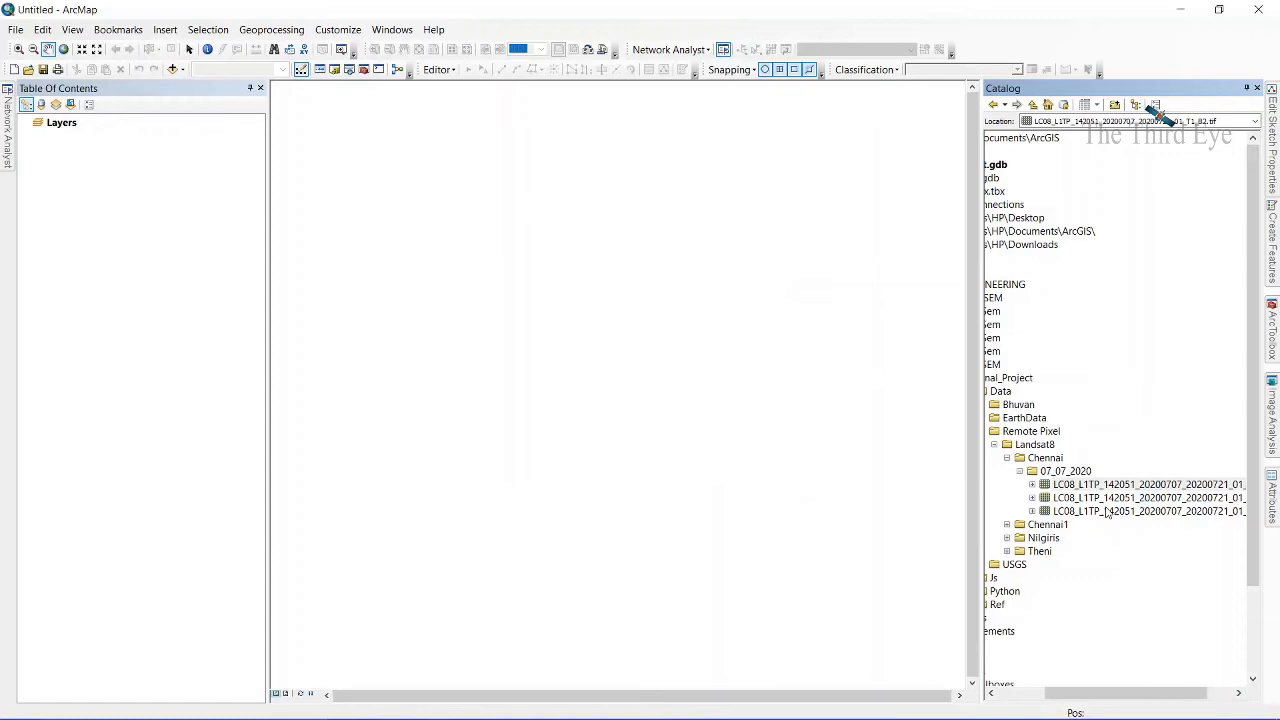
pyautogui.moveTo(1108, 510)
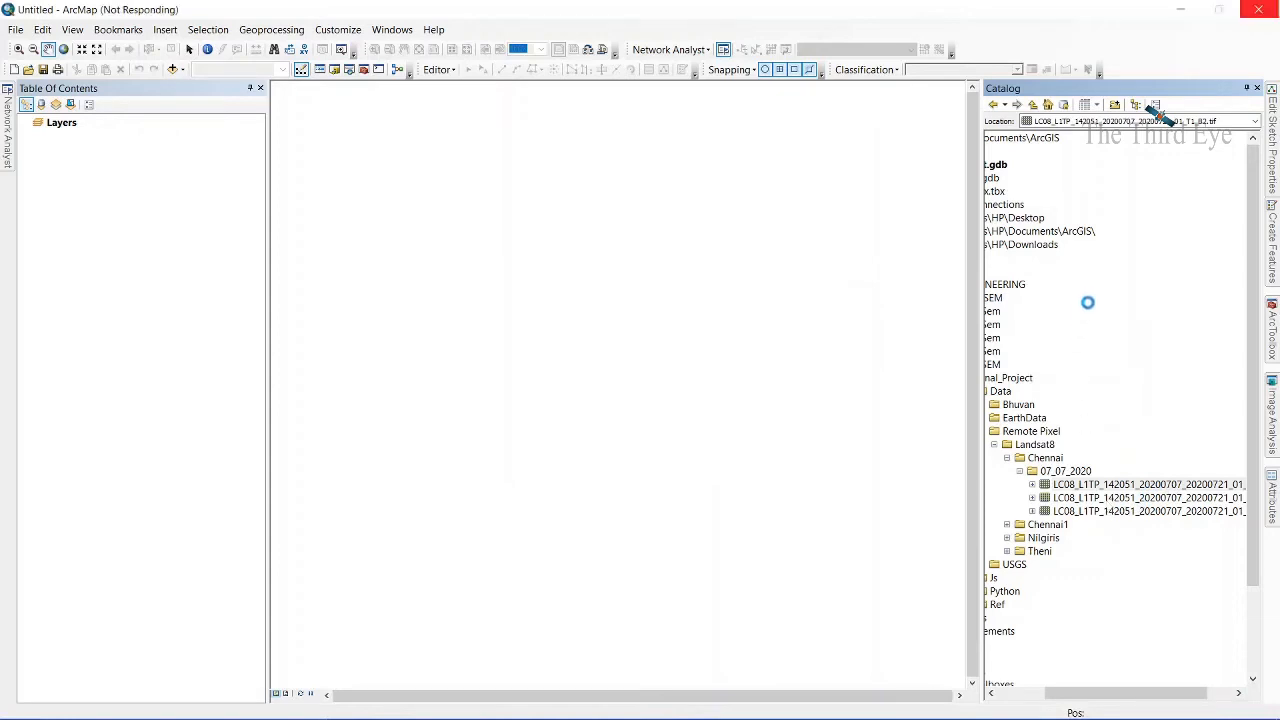
# Step: Add the B2, B3 and B4 rasters to the map, answering No to Create Pyramids
pyautogui.doubleClick(1148, 496)
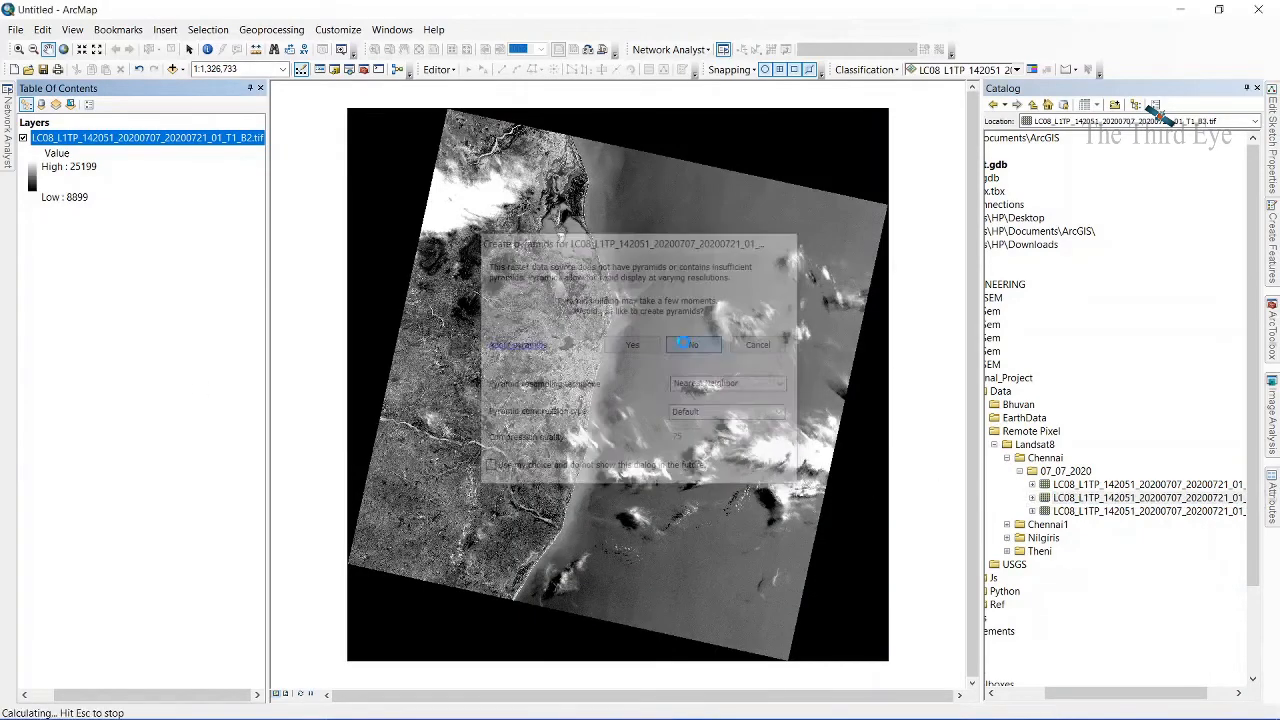
pyautogui.click(692, 344)
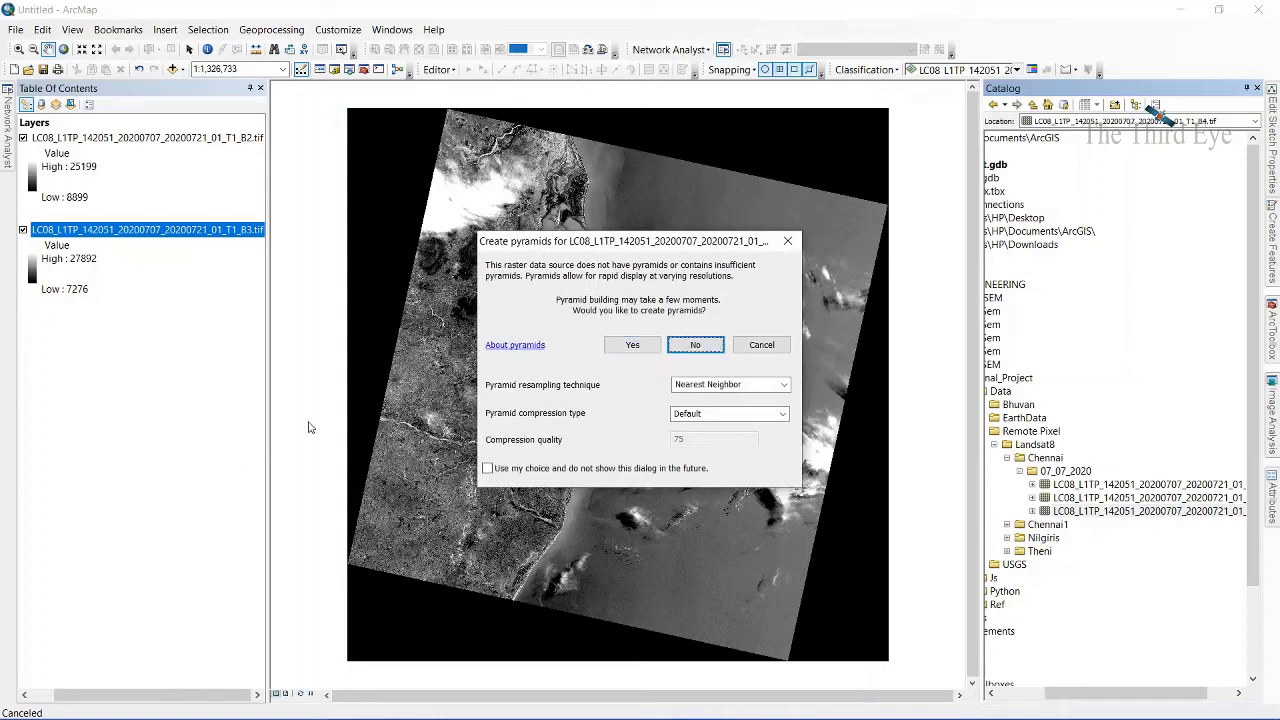
pyautogui.click(696, 344)
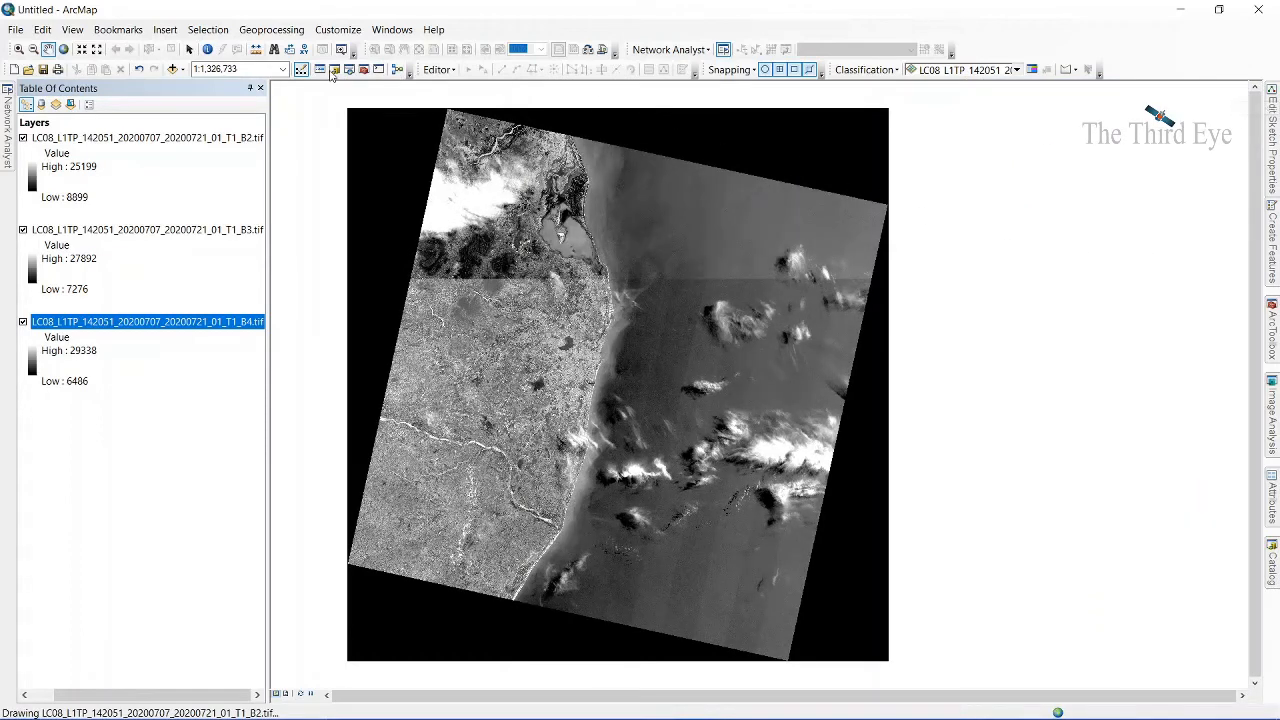
pyautogui.moveTo(336, 68)
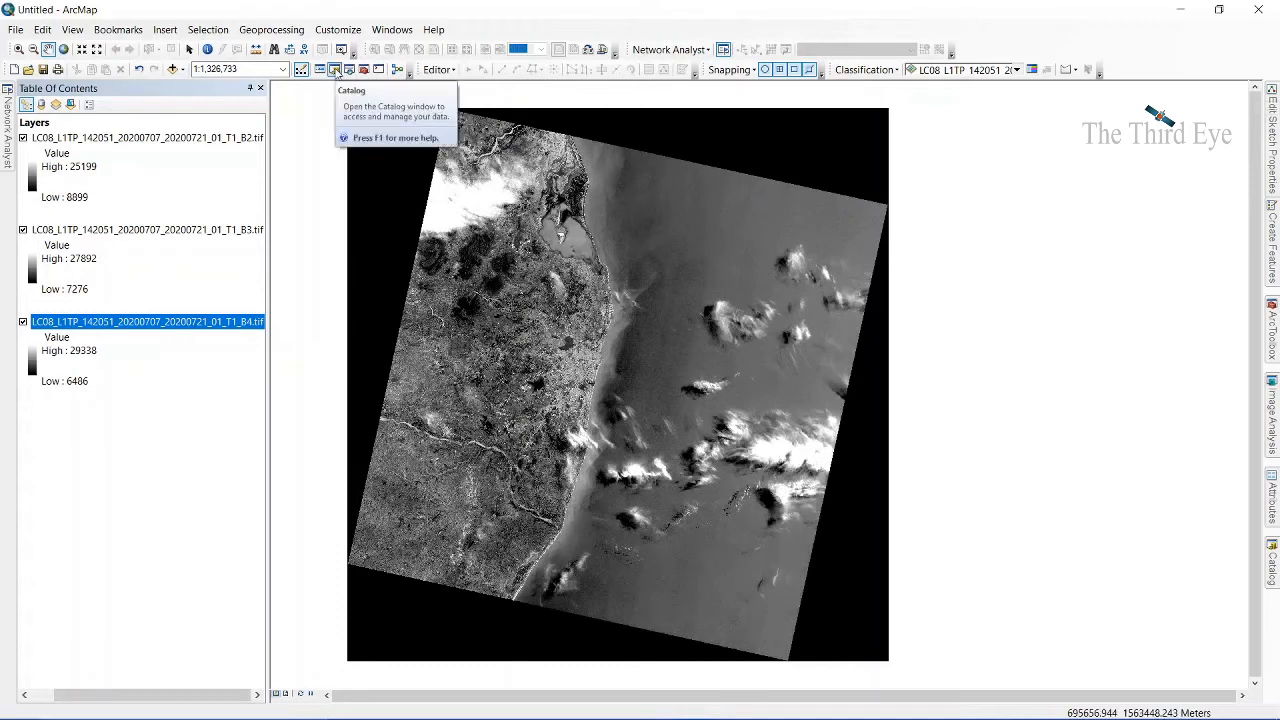
pyautogui.moveTo(350, 68)
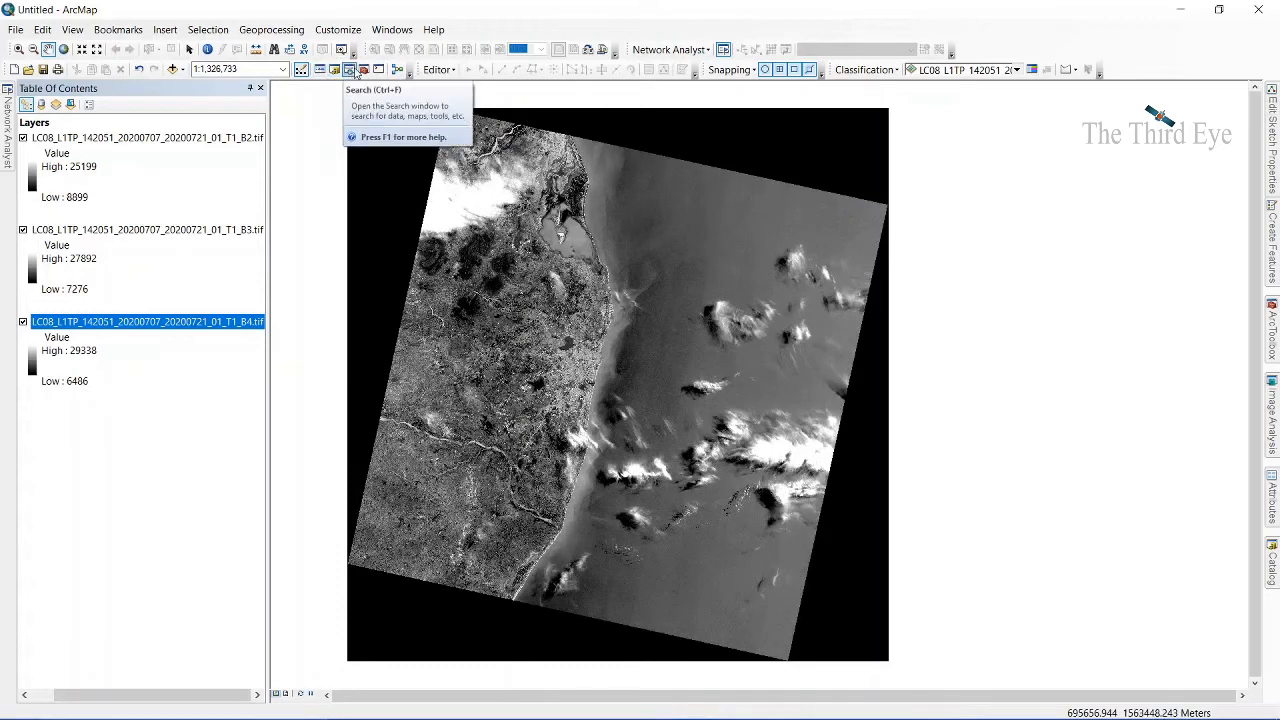
# Step: Auto-hide the Catalog window so the map fills the ArcMap window
pyautogui.click(392, 30)
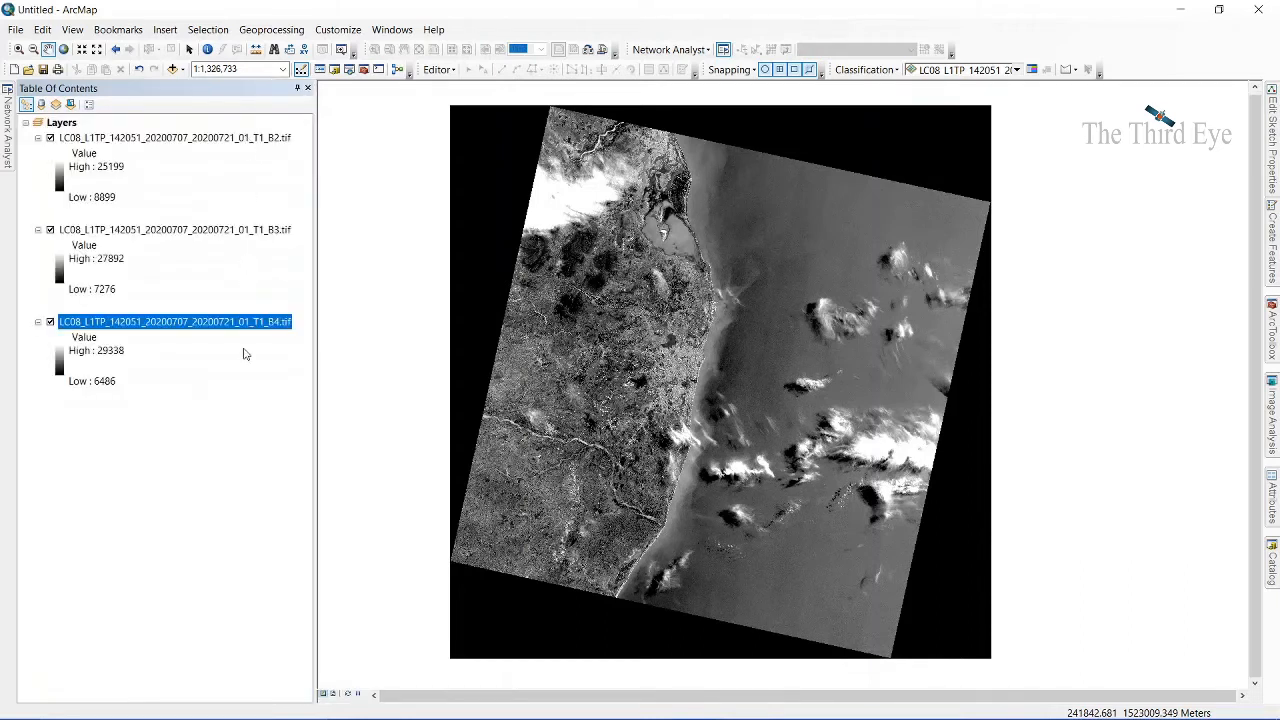
pyautogui.moveTo(264, 294)
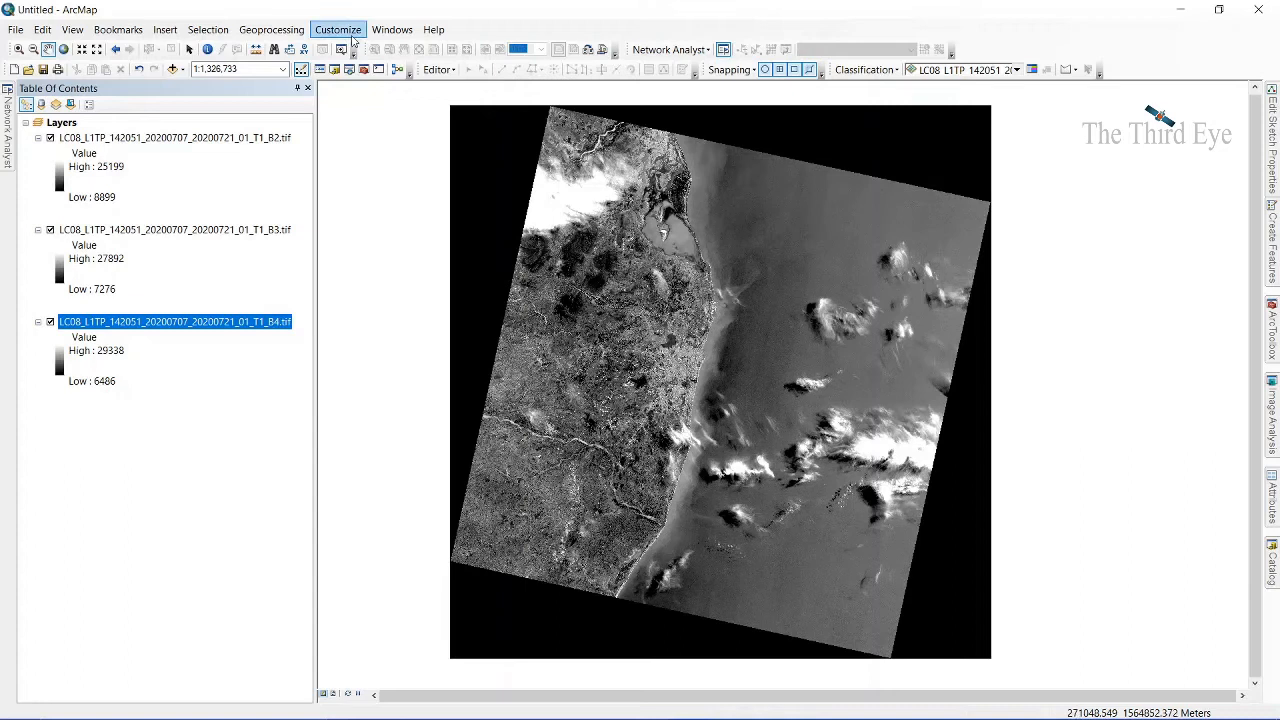
# Step: Open Image Analysis from the Windows menu and select the B2, B3 and B4 layers together
pyautogui.click(392, 30)
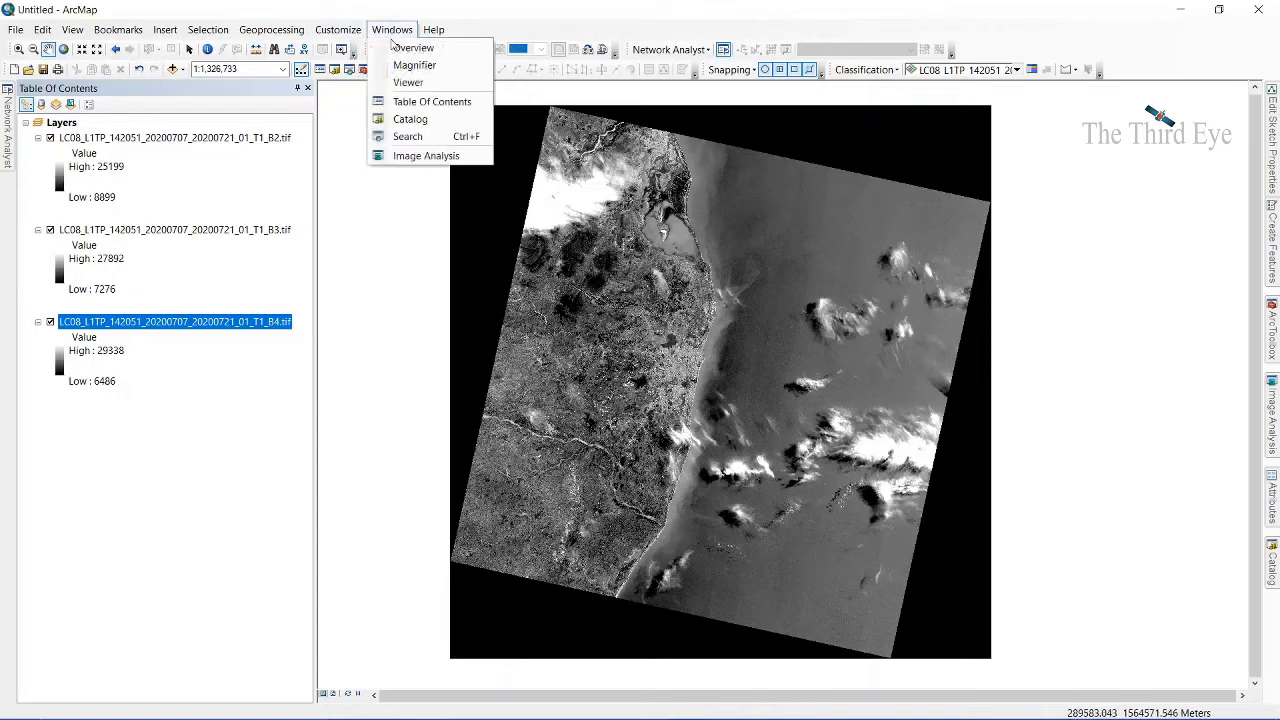
pyautogui.click(426, 156)
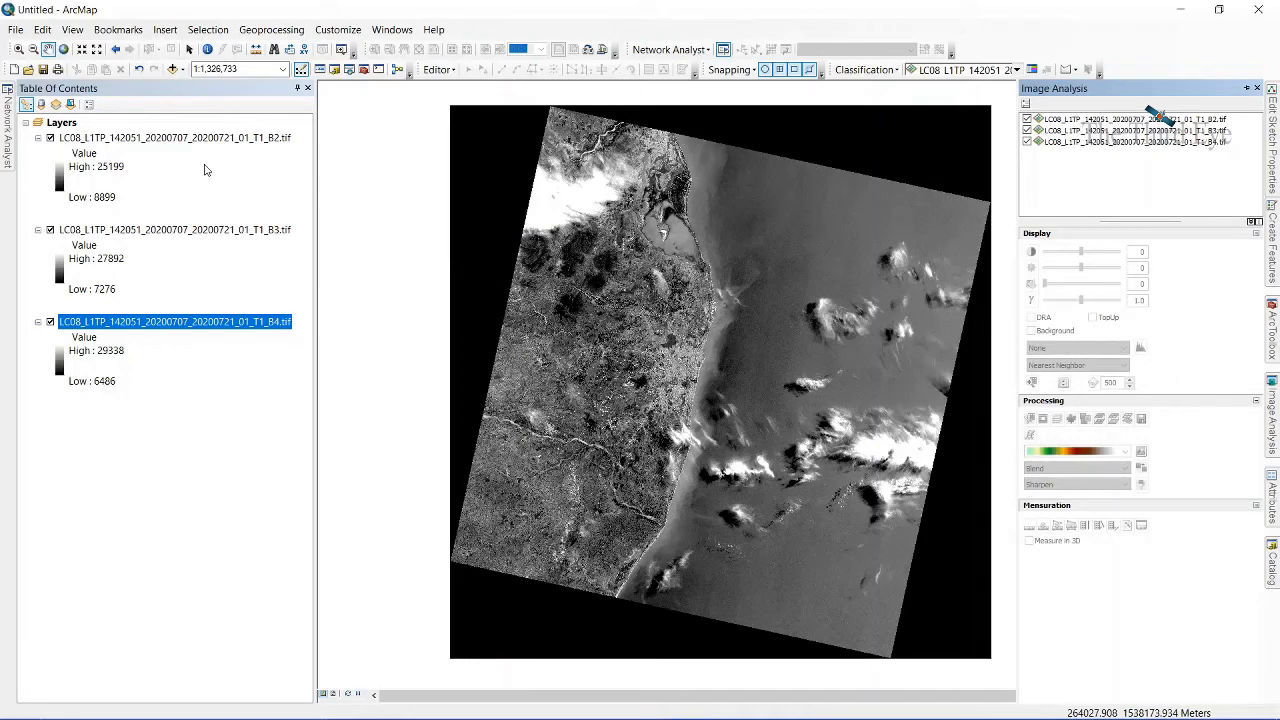
pyautogui.moveTo(184, 160)
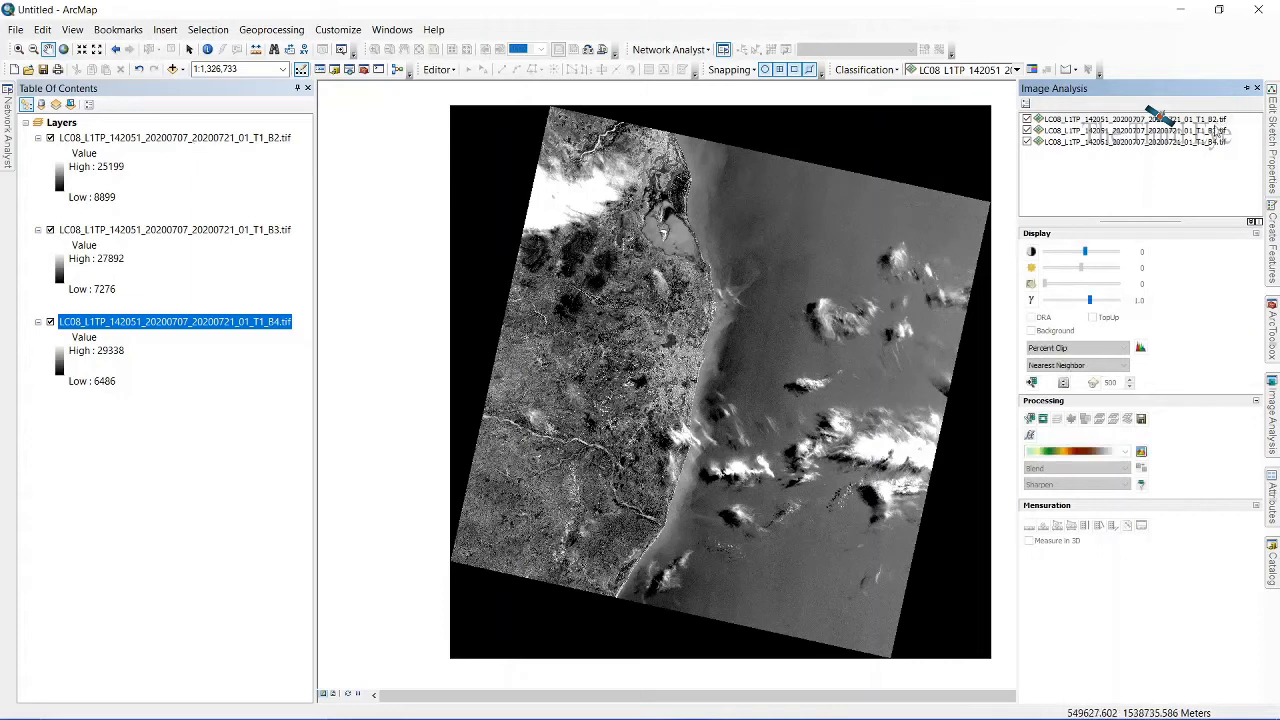
pyautogui.click(1130, 130)
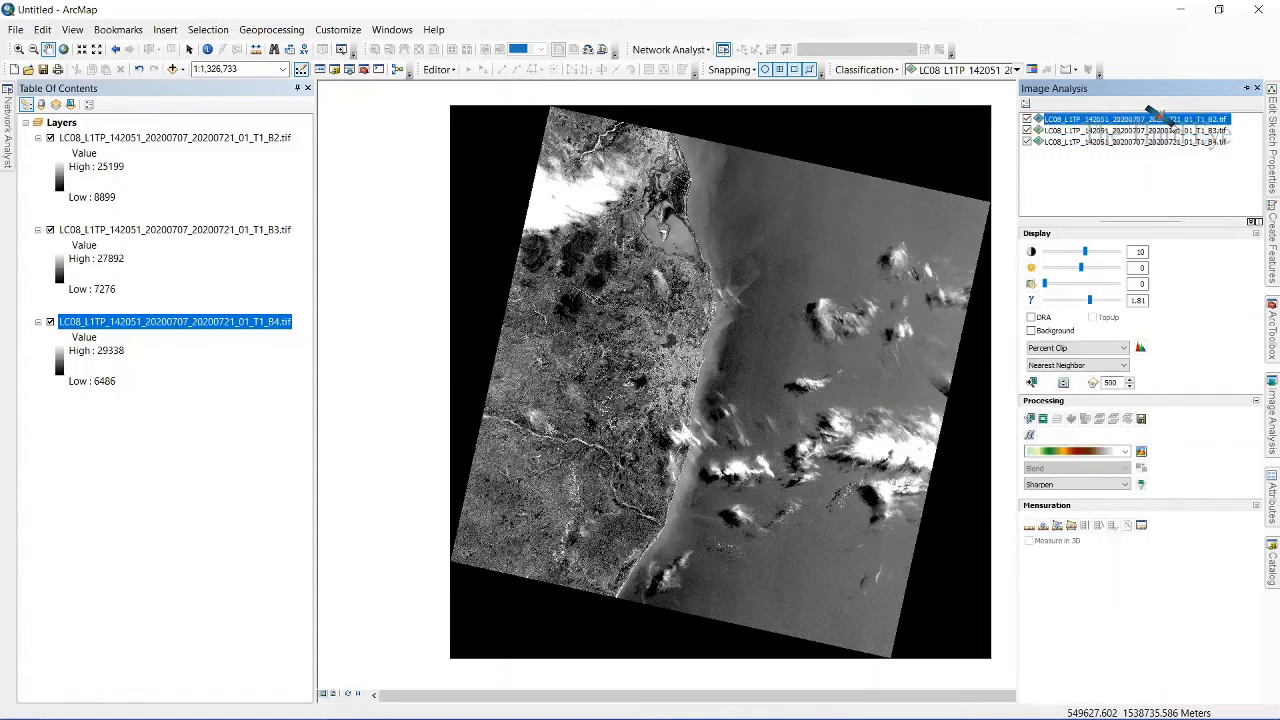
pyautogui.click(1130, 130)
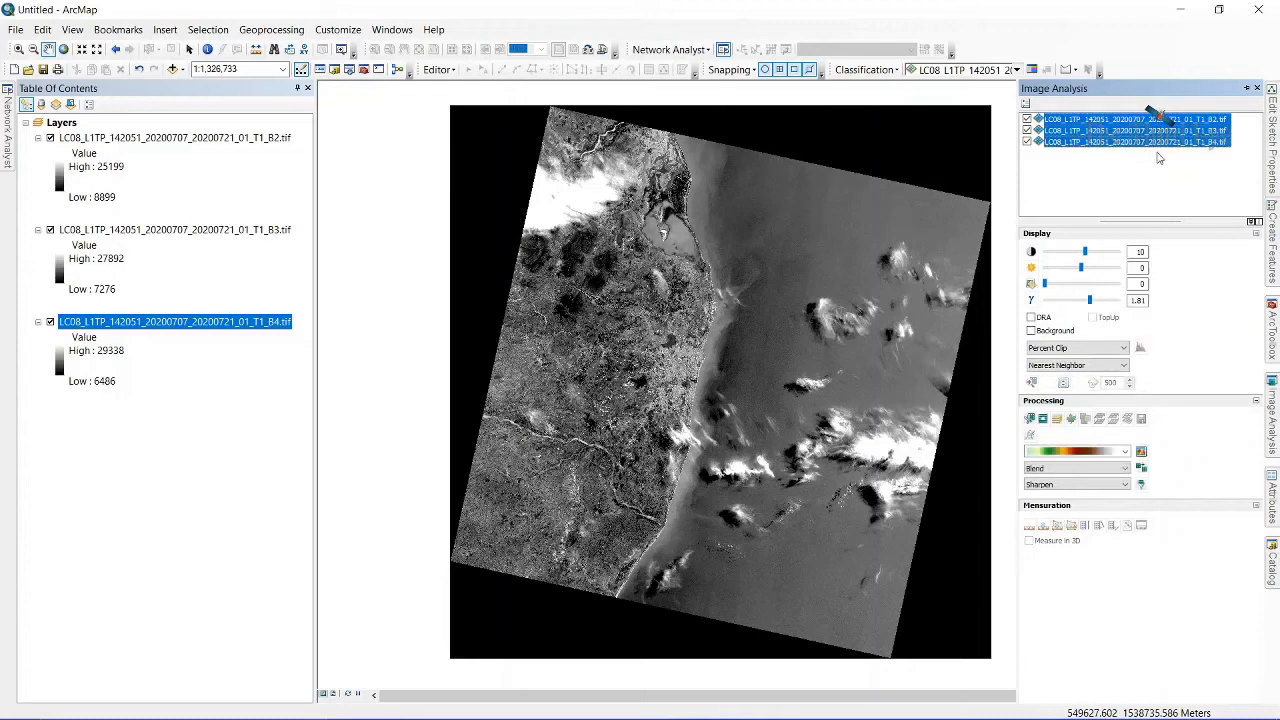
pyautogui.click(1056, 420)
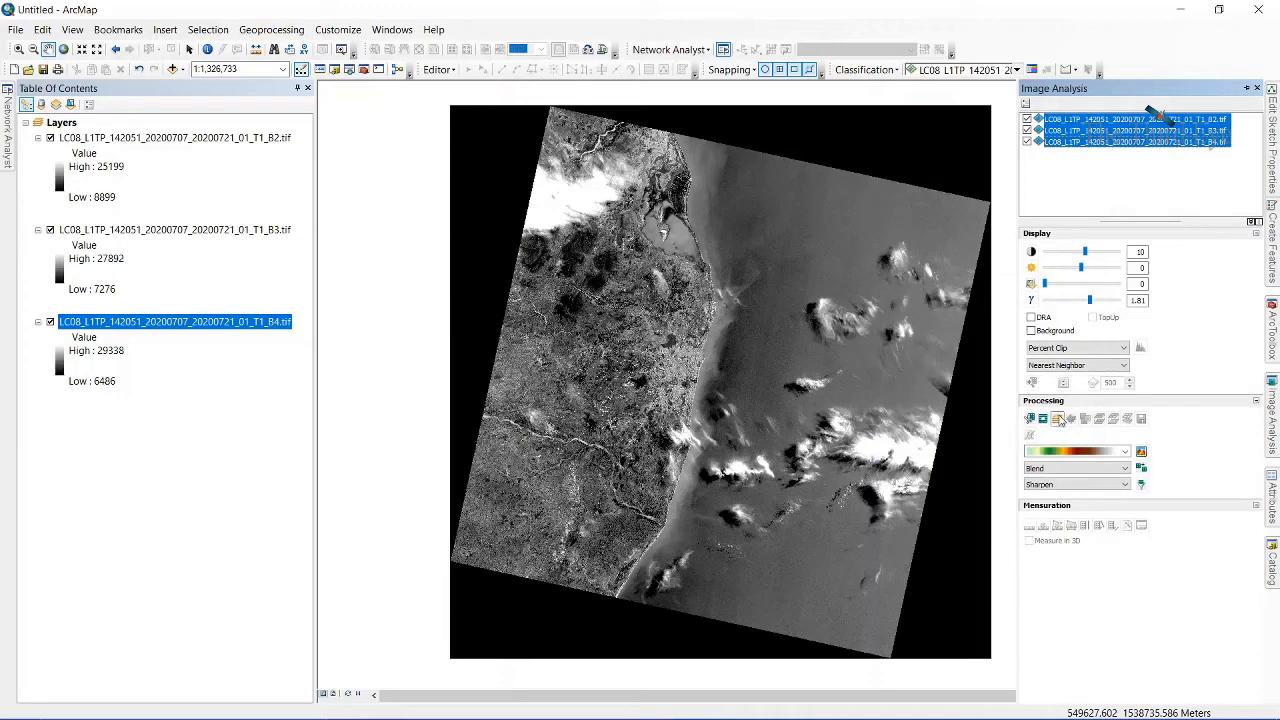
pyautogui.moveTo(1056, 418)
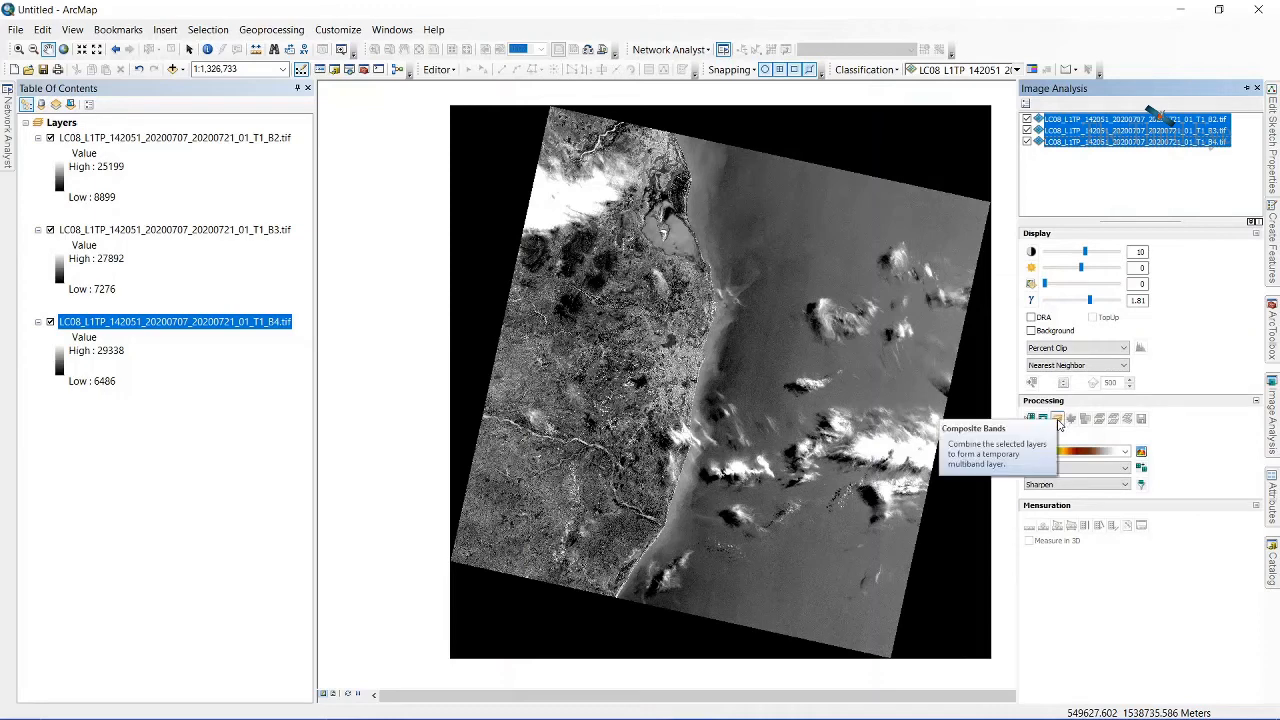
# Step: Build a Composite Bands layer from the three selected bands and close Image Analysis
pyautogui.click(1056, 418)
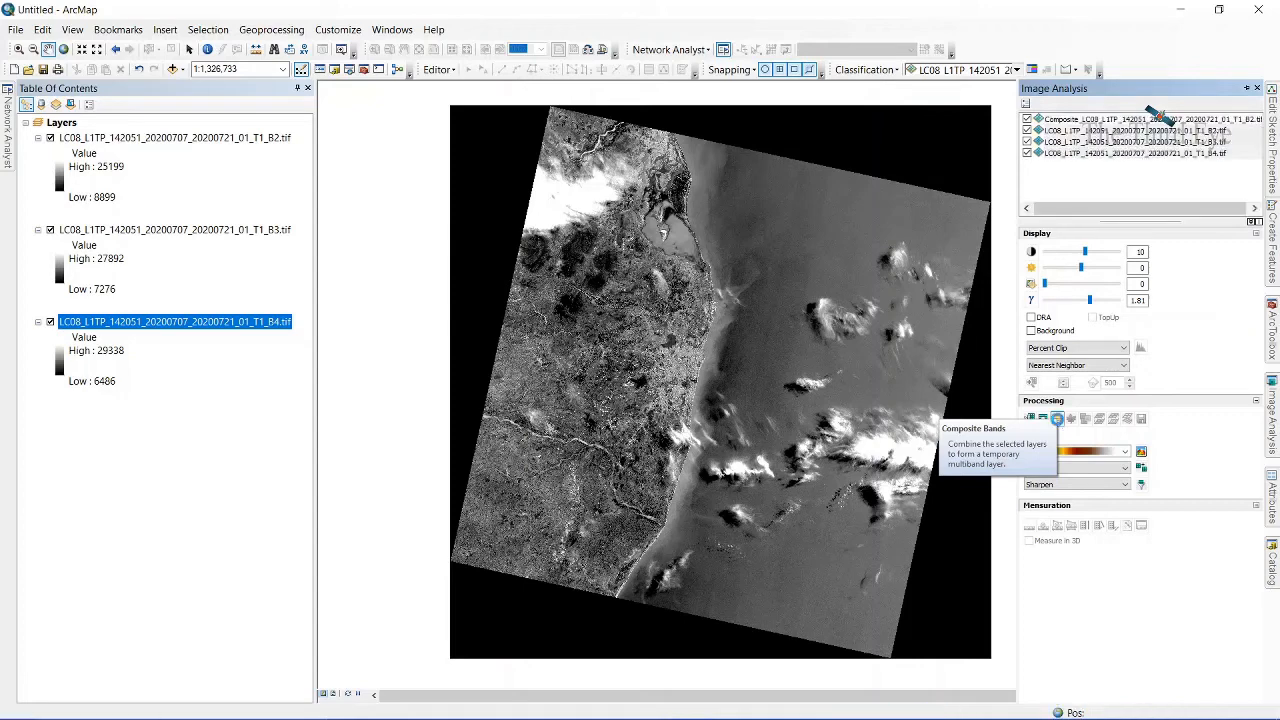
pyautogui.click(1056, 420)
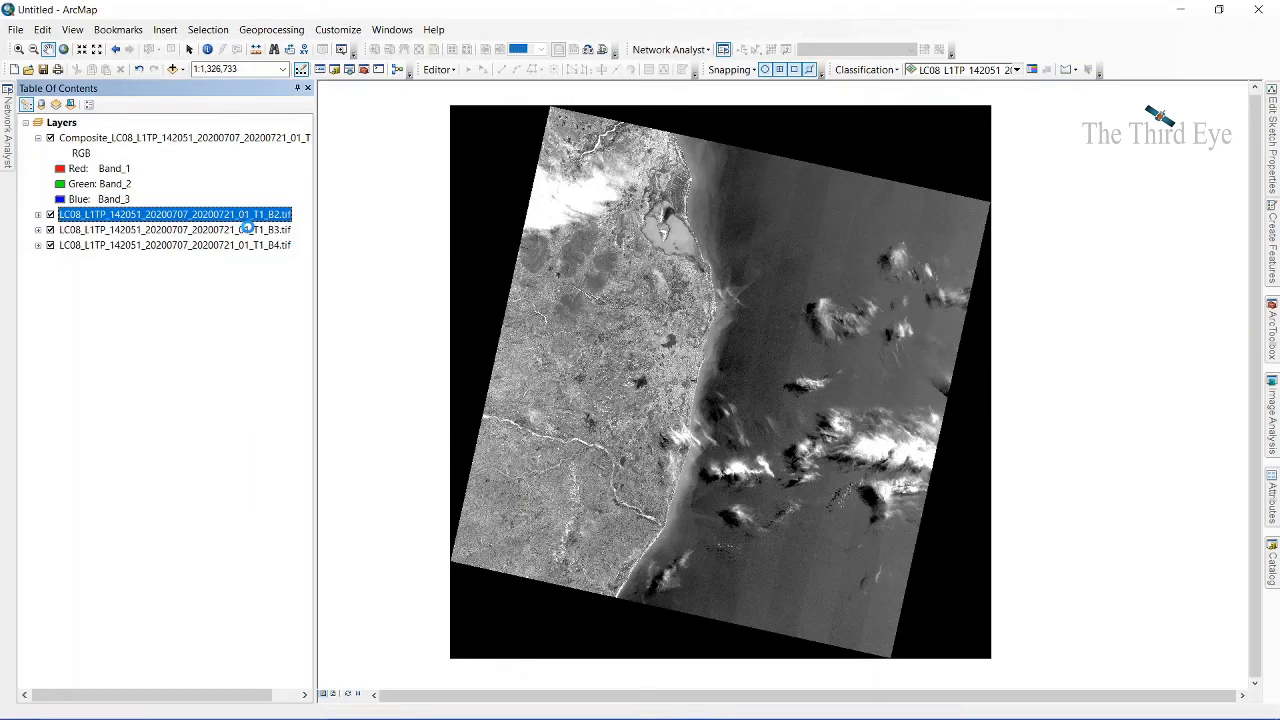
# Step: Bring up the context menu of the B2 layer to remove it
pyautogui.rightClick(170, 214)
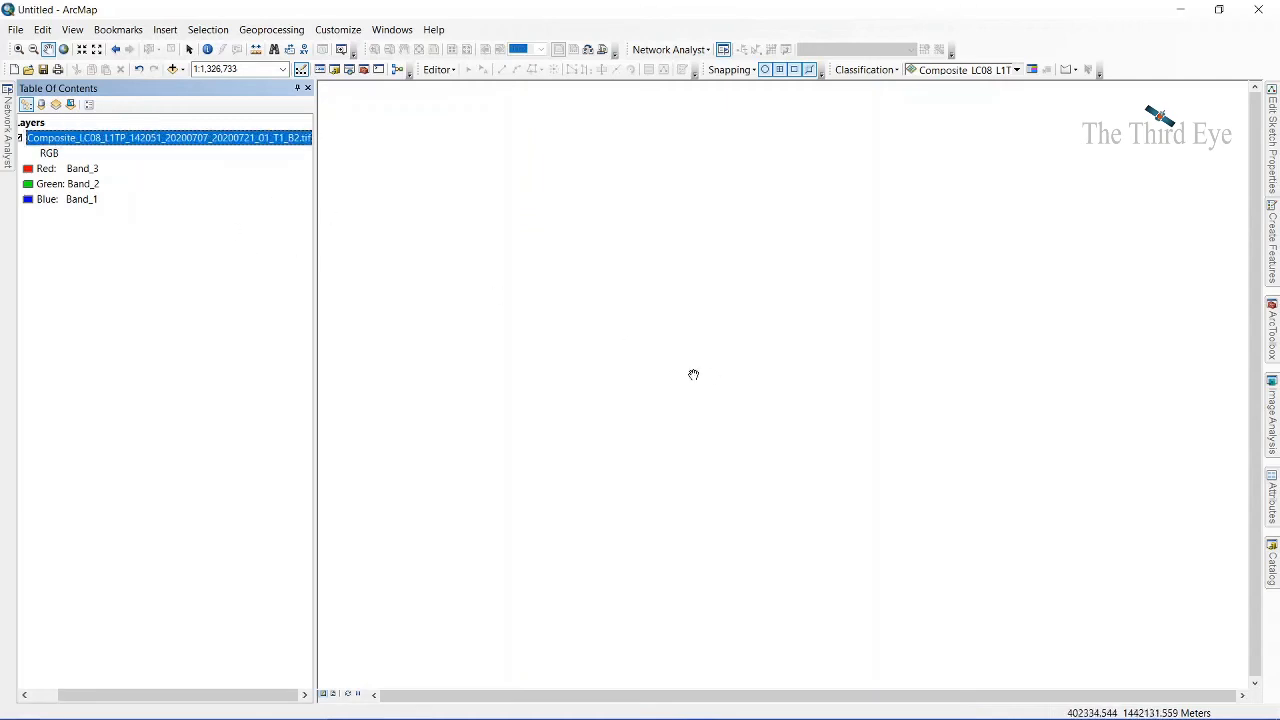
pyautogui.moveTo(588, 312)
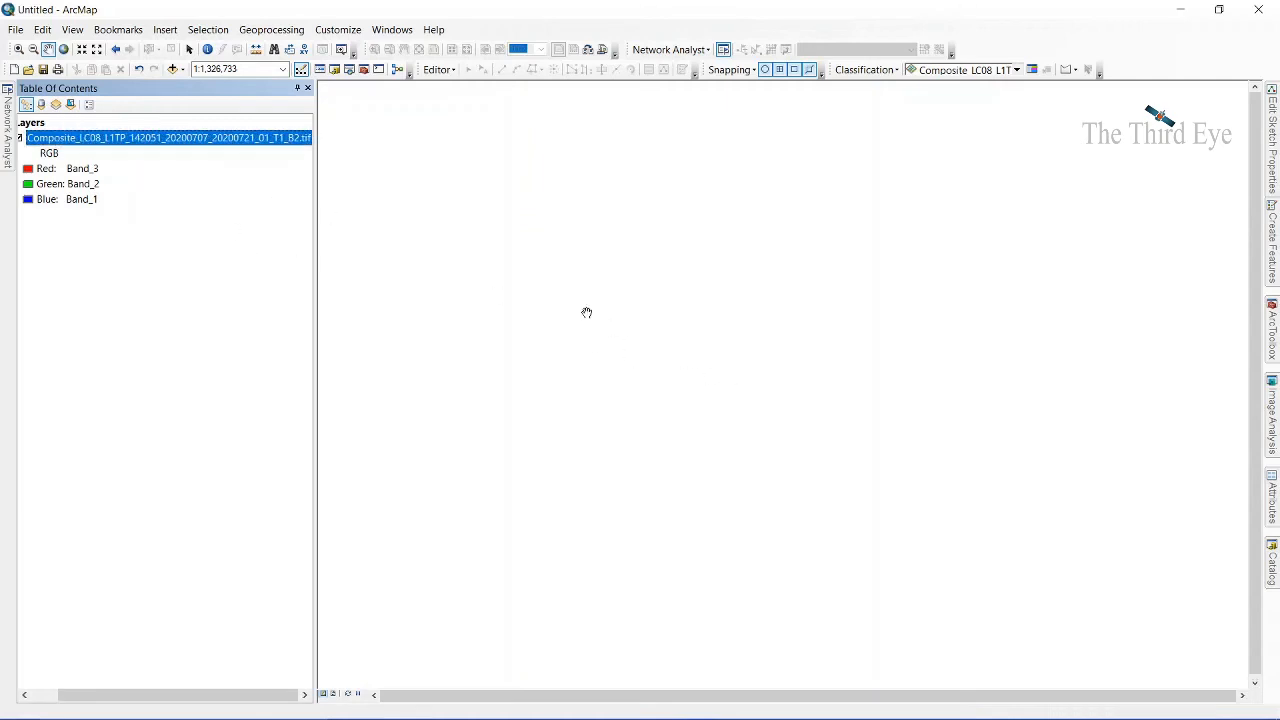
# Step: Draw the natural-colour Chennai composite and pan it to the centre of the map
pyautogui.click(170, 136)
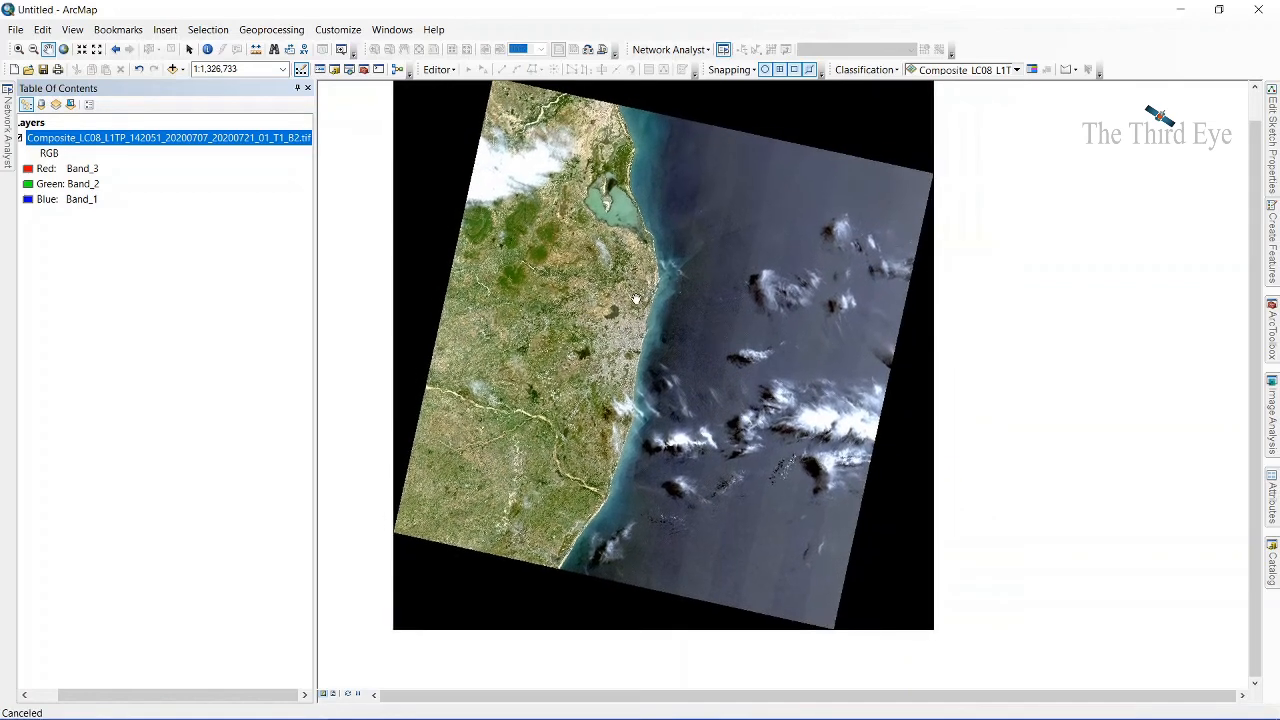
pyautogui.moveTo(636, 300); pyautogui.dragTo(648, 332)
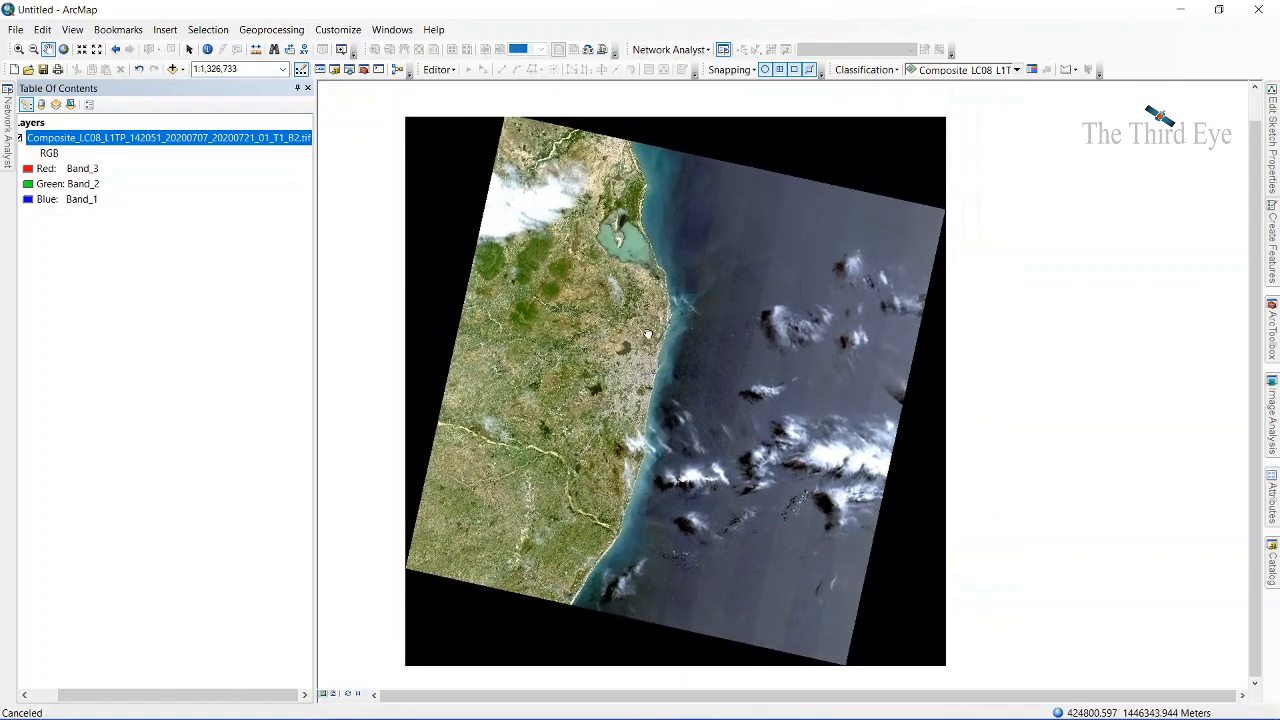
pyautogui.moveTo(648, 332); pyautogui.dragTo(660, 324)
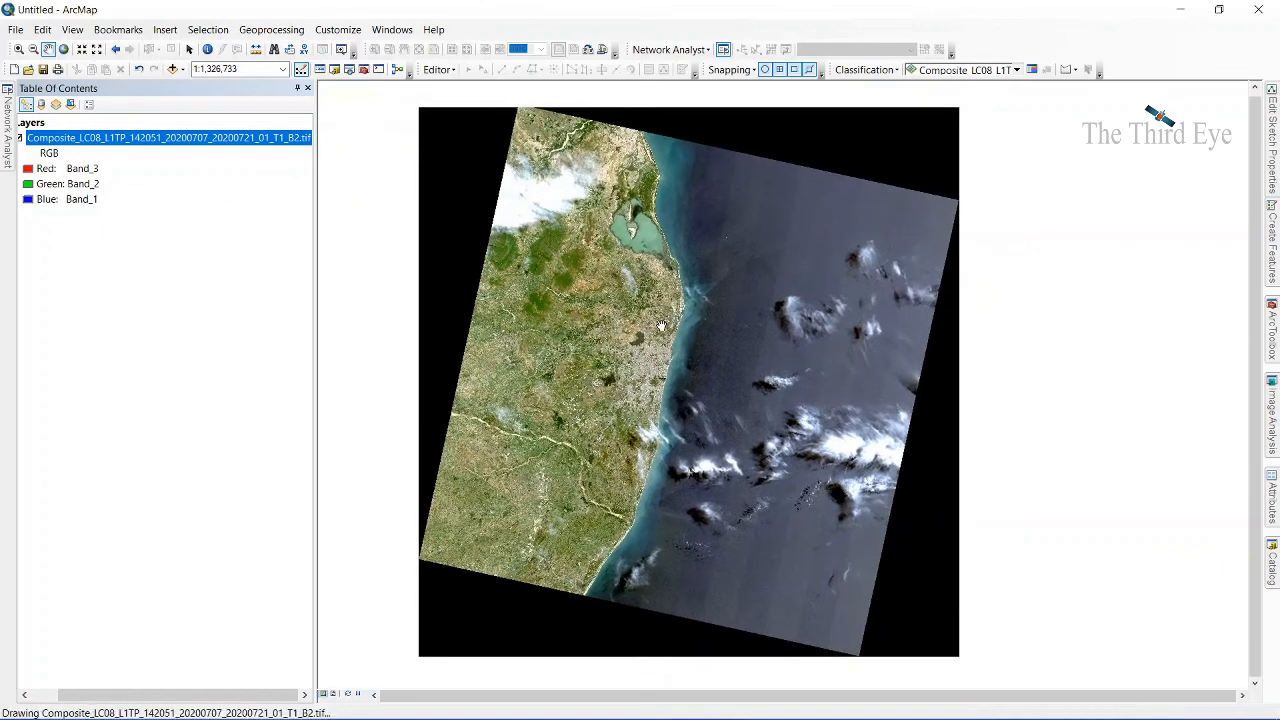